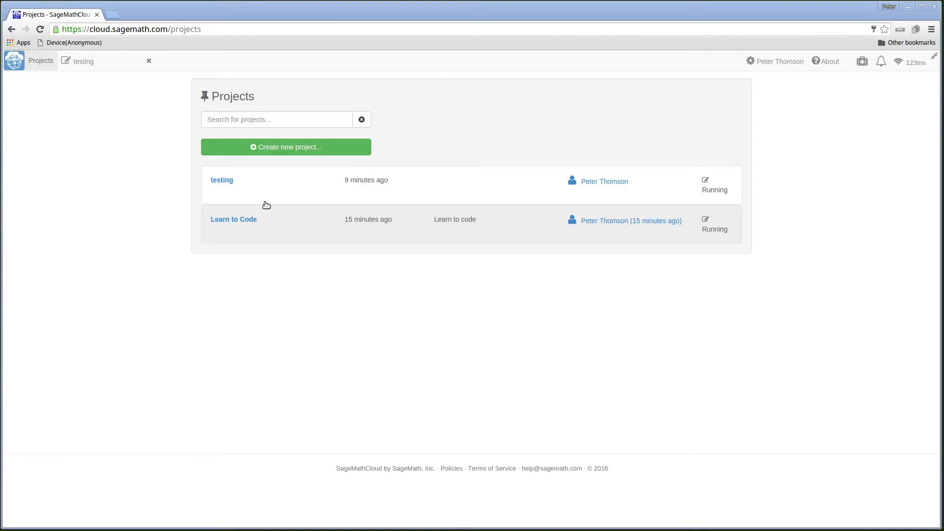
{"action": "mouse_move", "coordinate": [261, 221]}
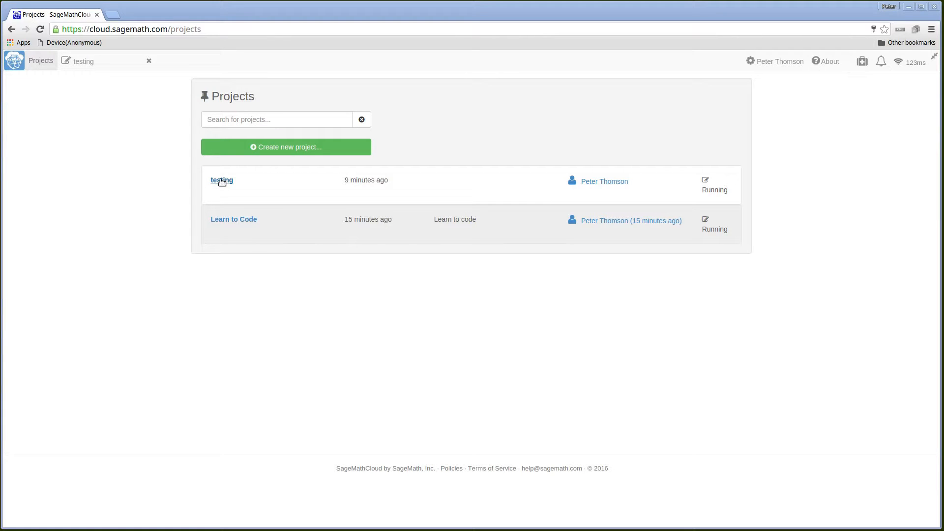
Open the 'testing' project from the Projects page, showing its empty file list.
{"action": "left_click", "coordinate": [222, 180]}
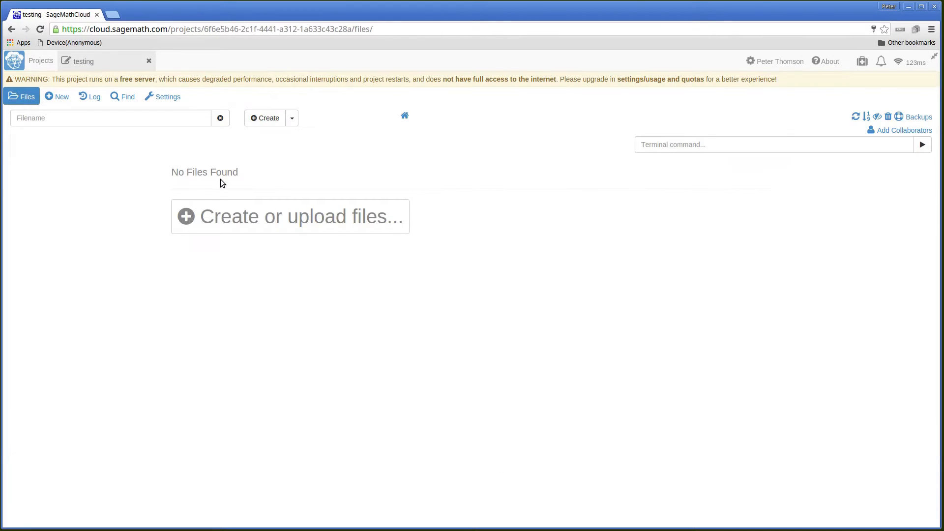
{"action": "mouse_move", "coordinate": [301, 170]}
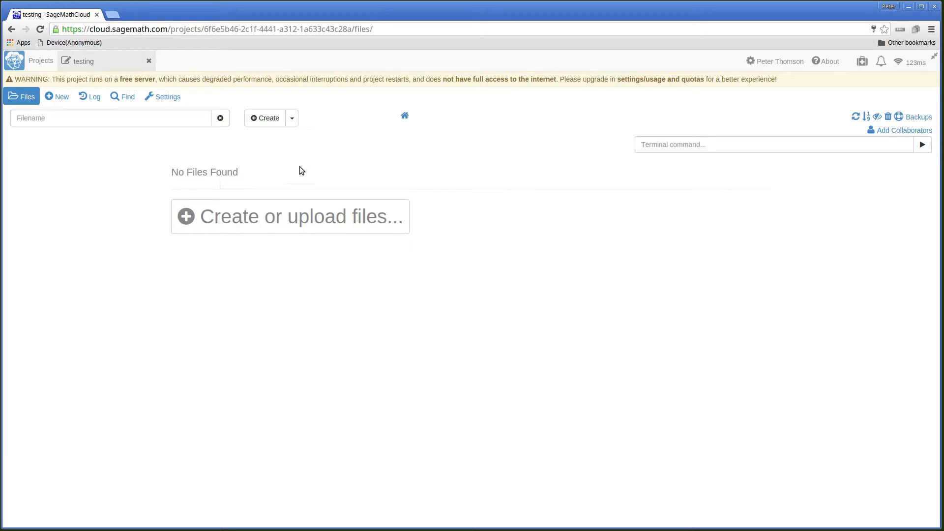
{"action": "mouse_move", "coordinate": [293, 175]}
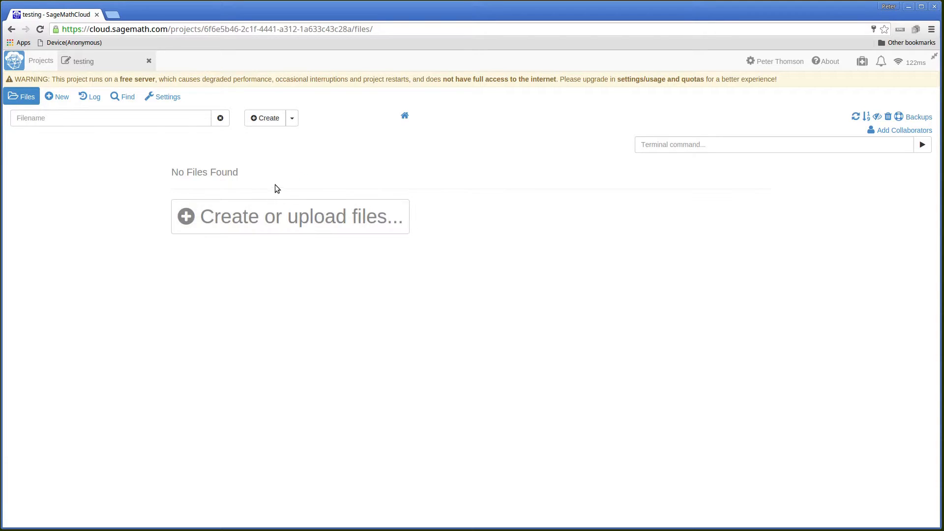
{"action": "mouse_move", "coordinate": [57, 96]}
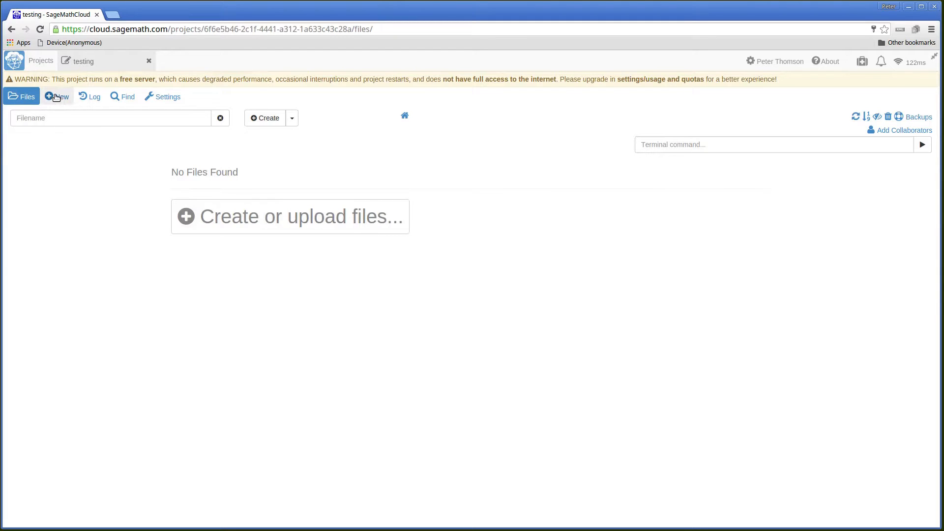
Create a new Jupyter notebook named 'testing' in the project's home directory.
{"action": "left_click", "coordinate": [56, 97]}
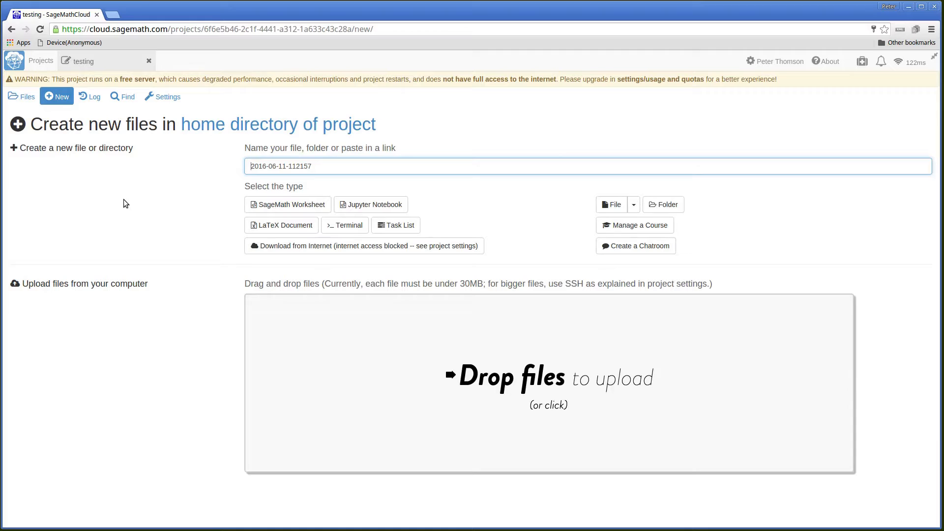
{"action": "mouse_move", "coordinate": [119, 208]}
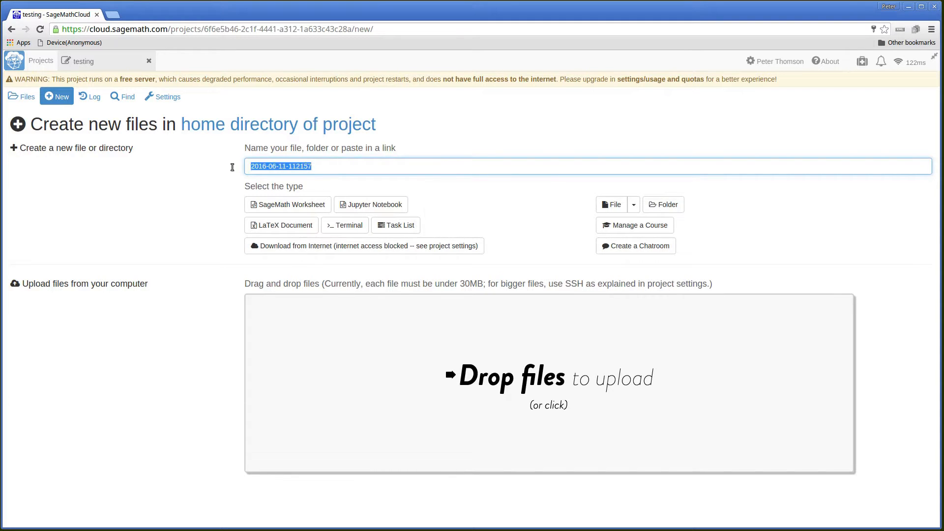
{"action": "mouse_move", "coordinate": [218, 182]}
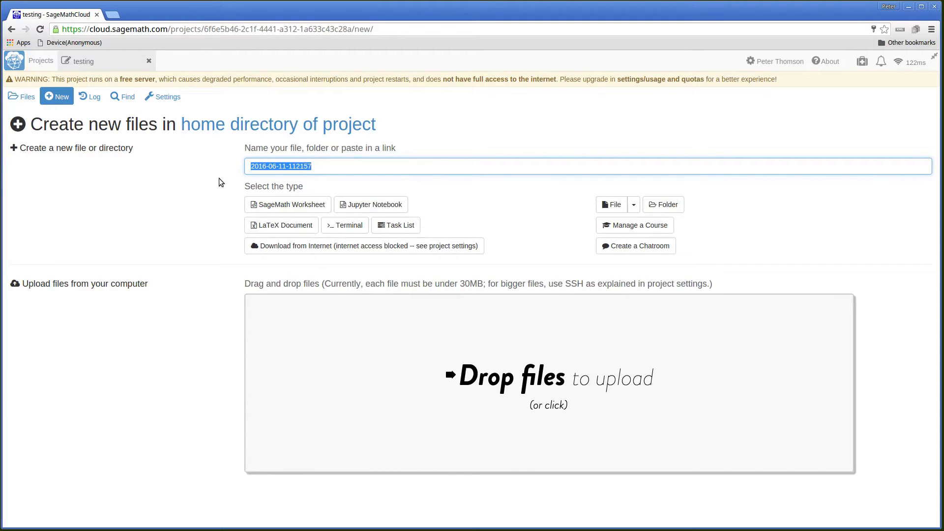
{"action": "type", "text": "test"}
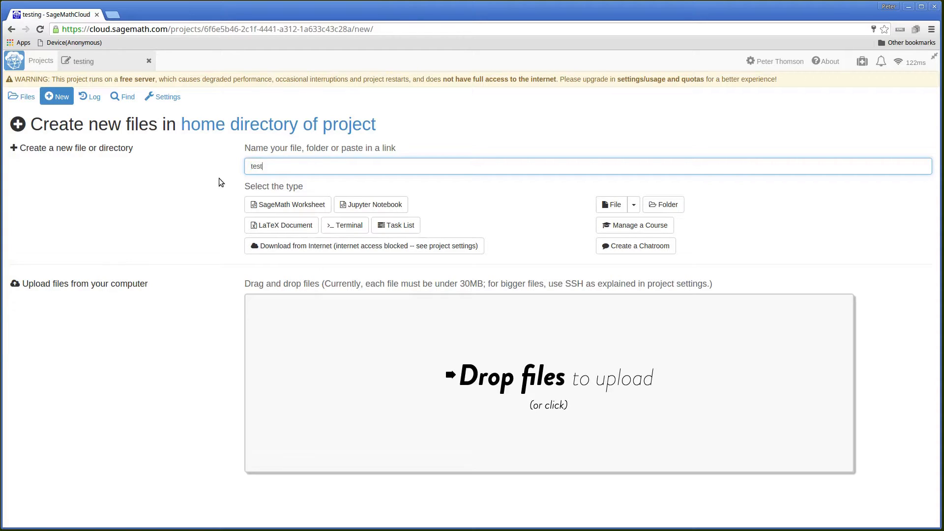
{"action": "type", "text": "ing"}
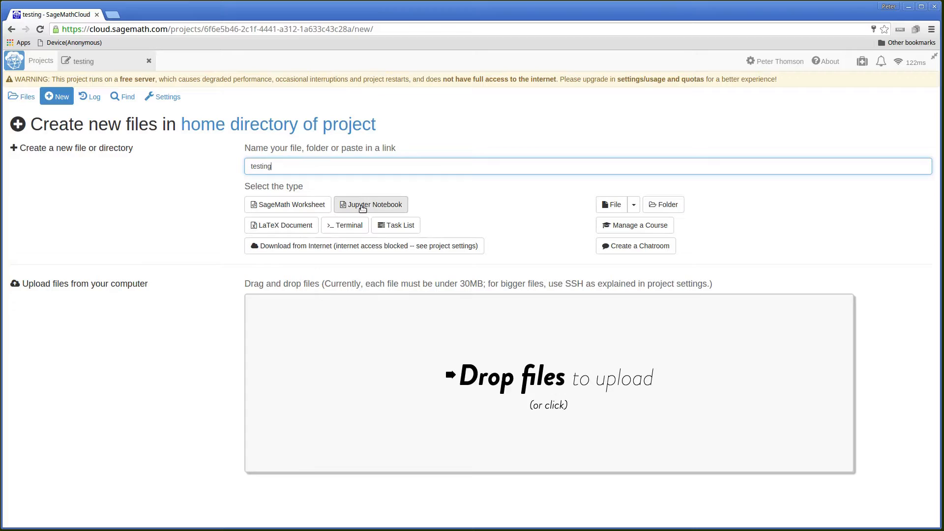
{"action": "left_click", "coordinate": [370, 205]}
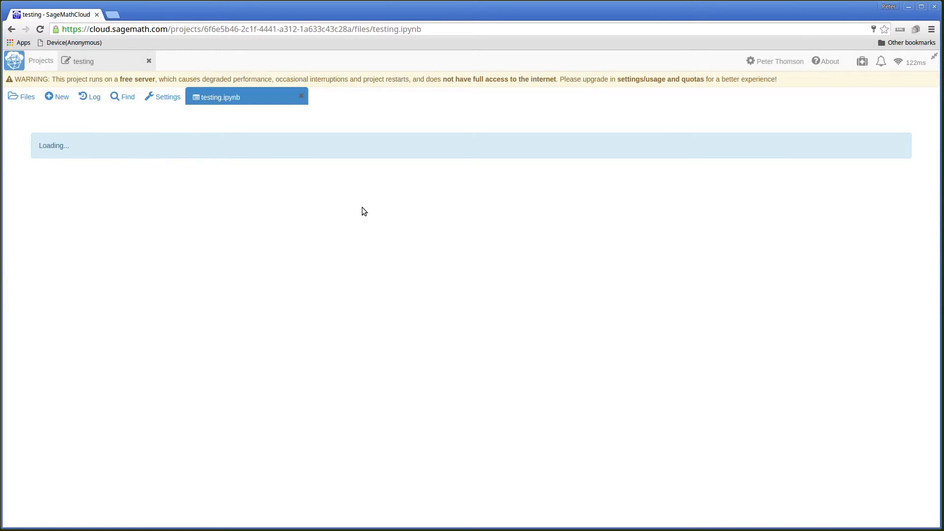
{"action": "mouse_move", "coordinate": [202, 113]}
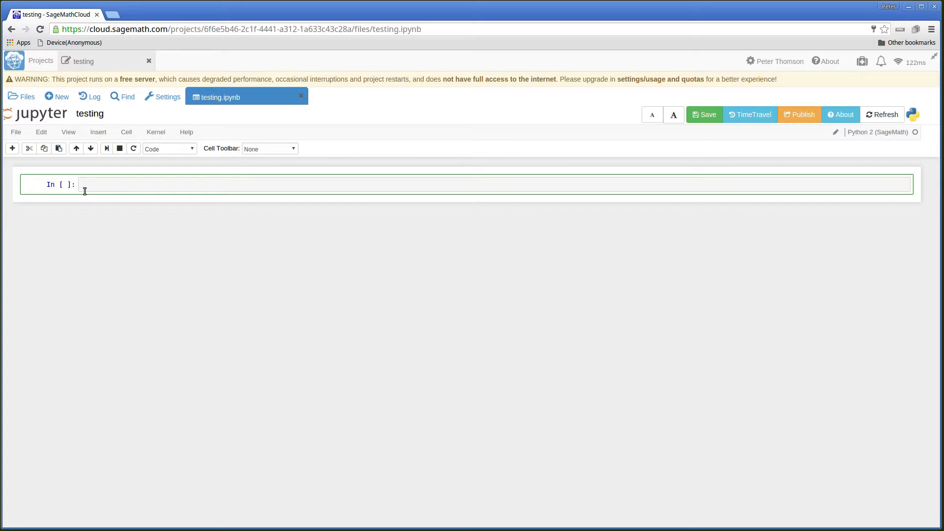
Enter myVar = 'testing' and nyNum = 4 in the first cell.
{"action": "type", "text": "my"}
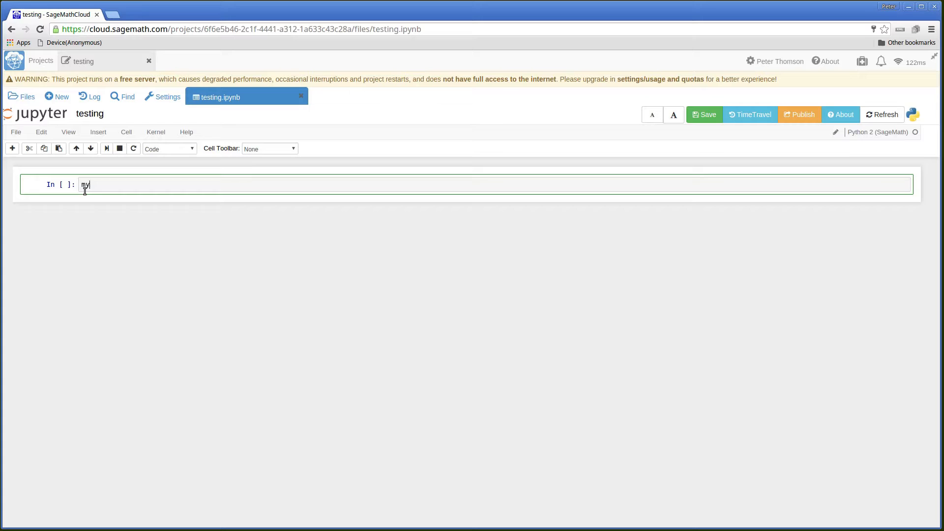
{"action": "type", "text": "Var"}
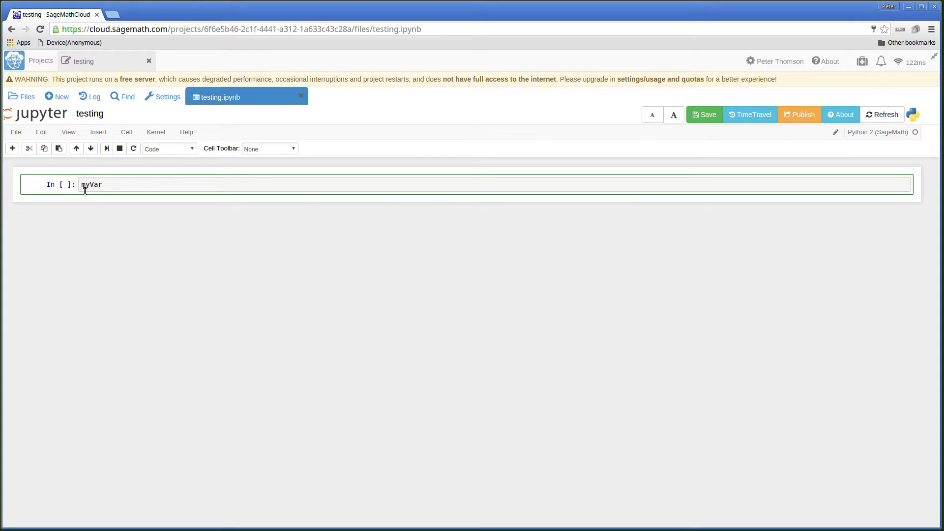
{"action": "type", "text": "= '"}
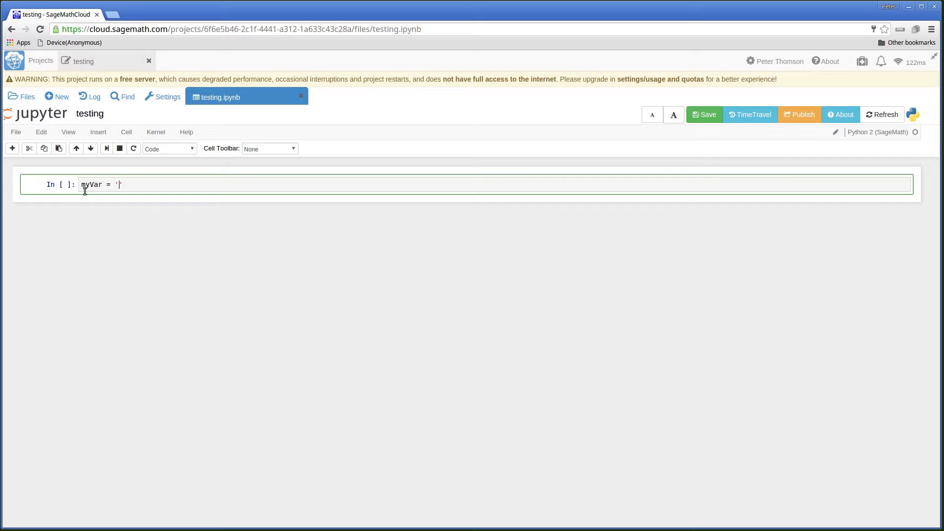
{"action": "type", "text": "testi"}
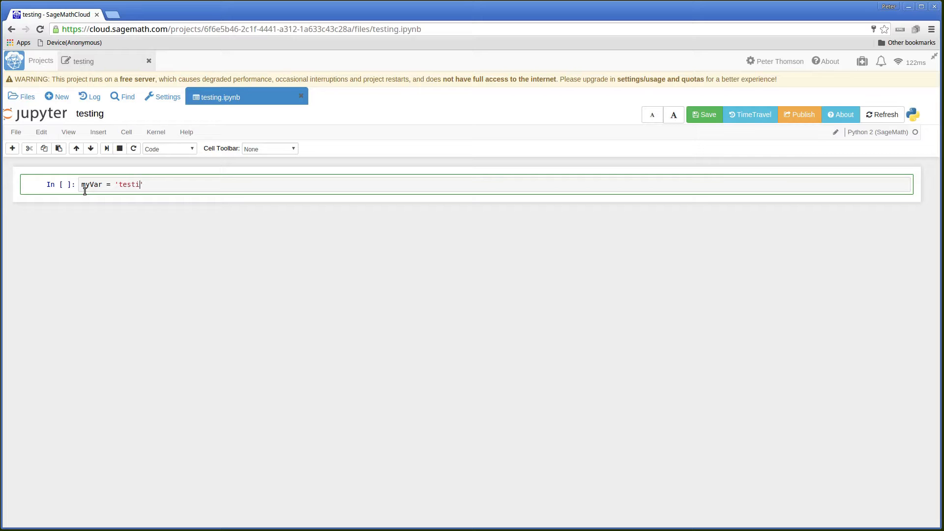
{"action": "type", "text": "ng"}
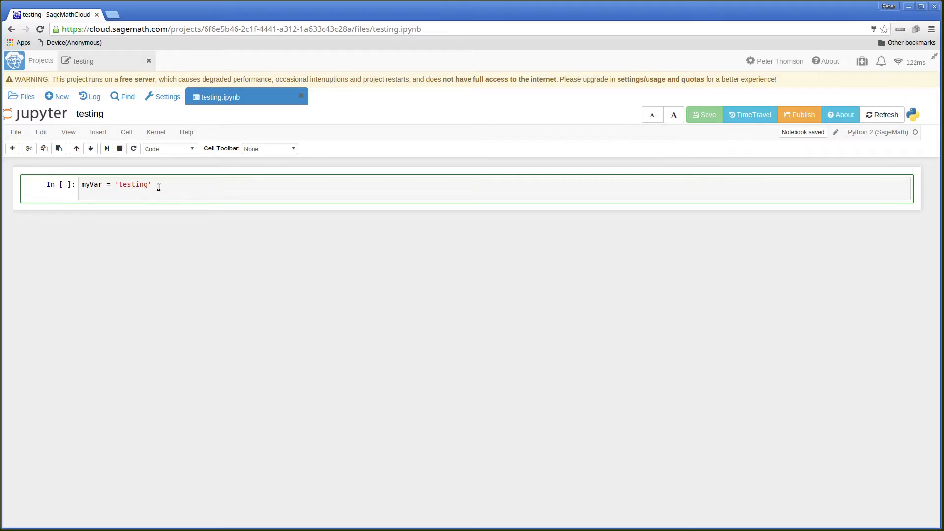
{"action": "type", "text": "nyNum"}
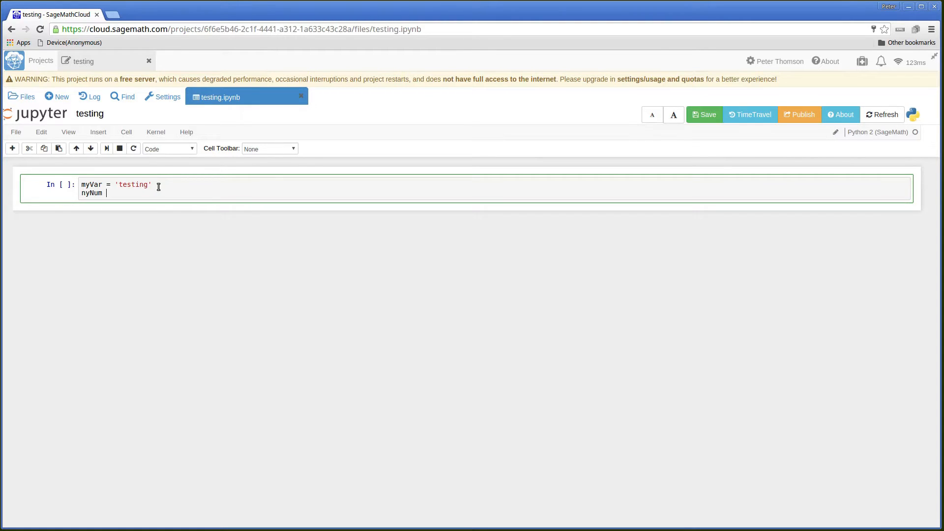
{"action": "type", "text": "="}
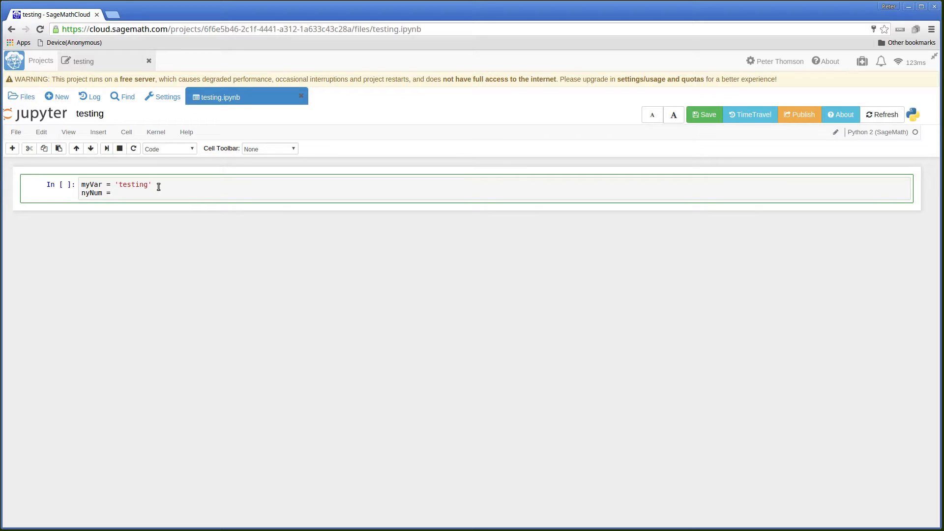
{"action": "type", "text": "4"}
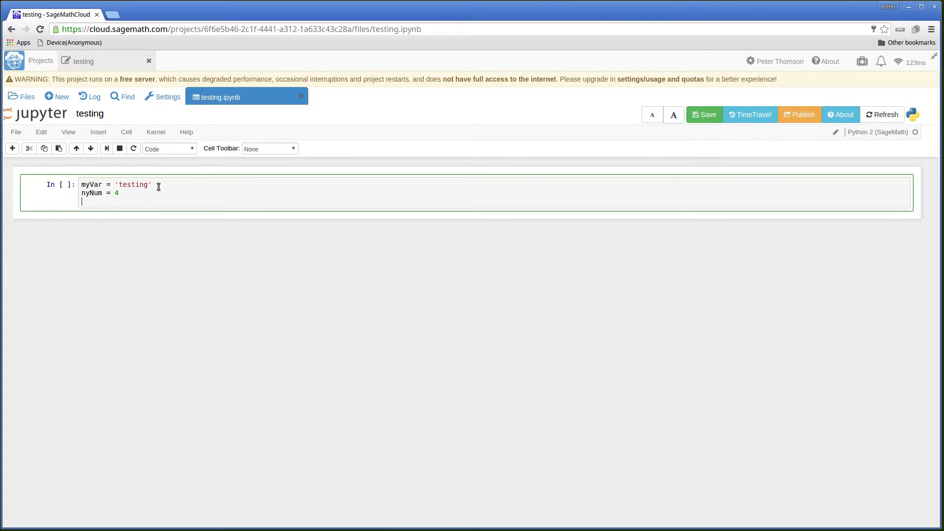
{"action": "mouse_move", "coordinate": [186, 272]}
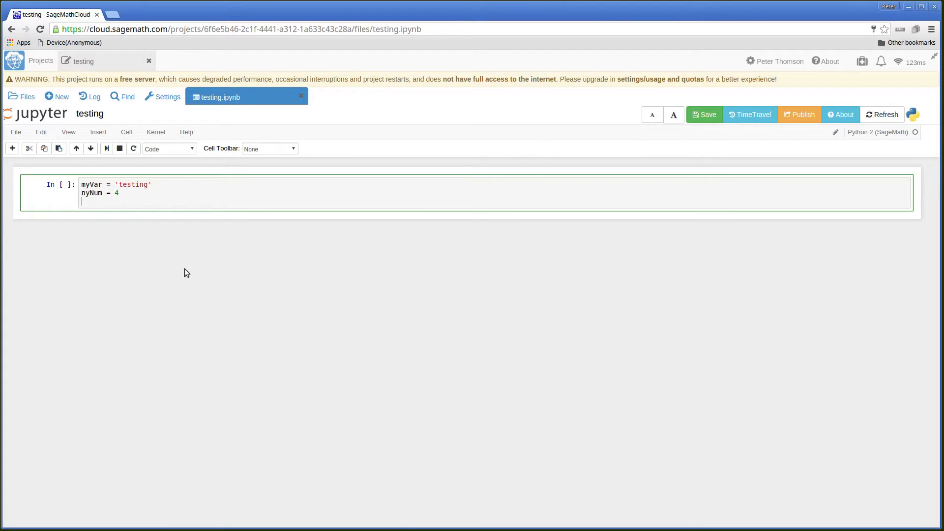
{"action": "mouse_move", "coordinate": [162, 296]}
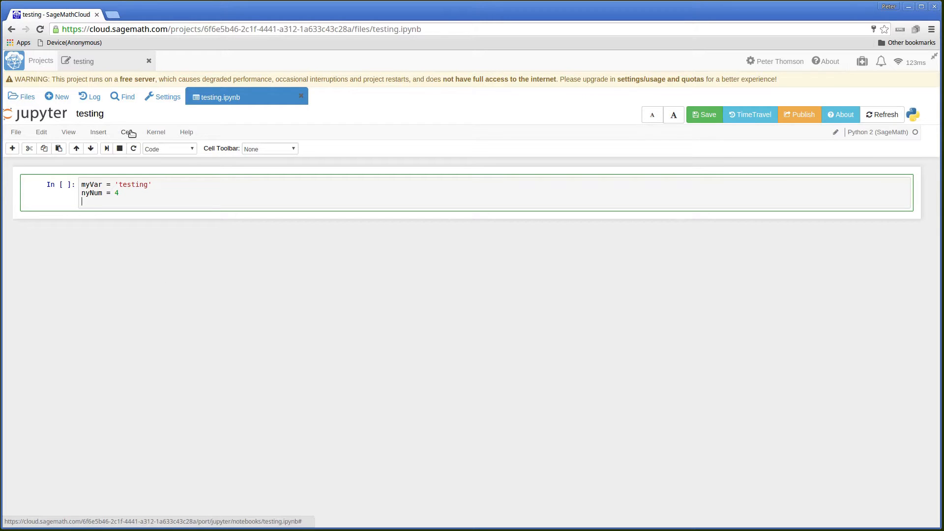
Run the first cell from the Cell menu so it is labelled In [1].
{"action": "left_click", "coordinate": [126, 131]}
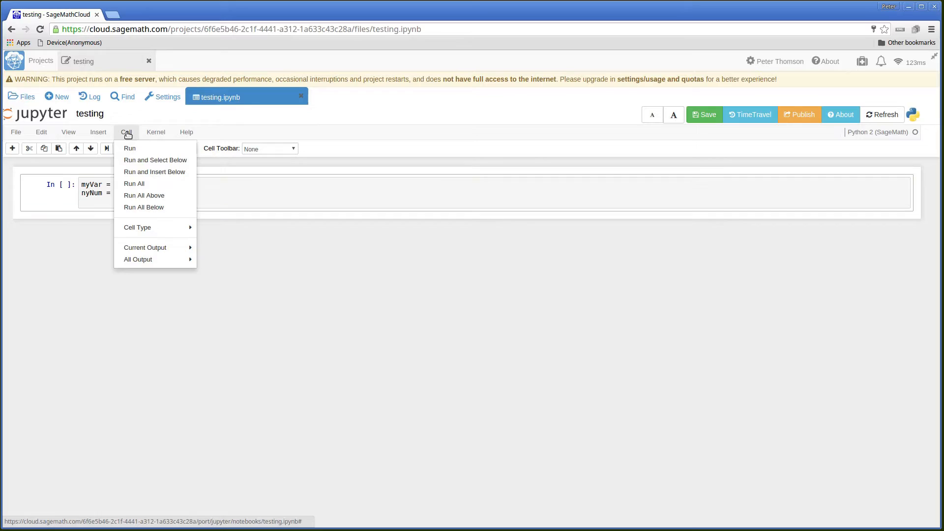
{"action": "left_click", "coordinate": [129, 148]}
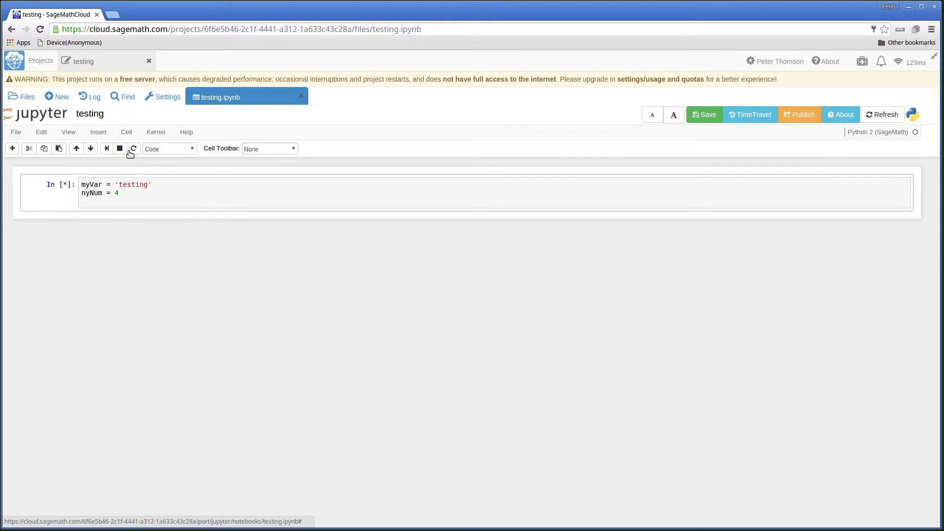
{"action": "left_click", "coordinate": [106, 148]}
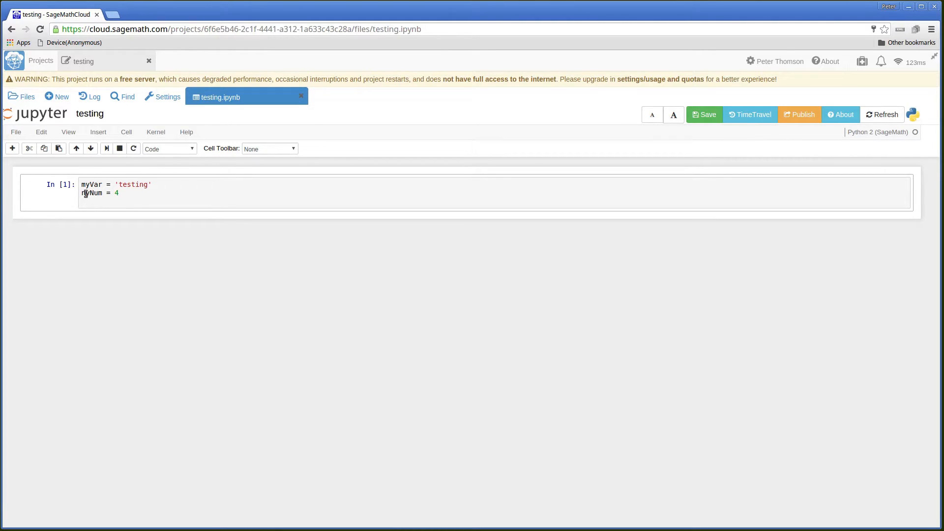
Correct nyNum to myNum and run the cell so it outputs 4 as In [2].
{"action": "left_click", "coordinate": [94, 208]}
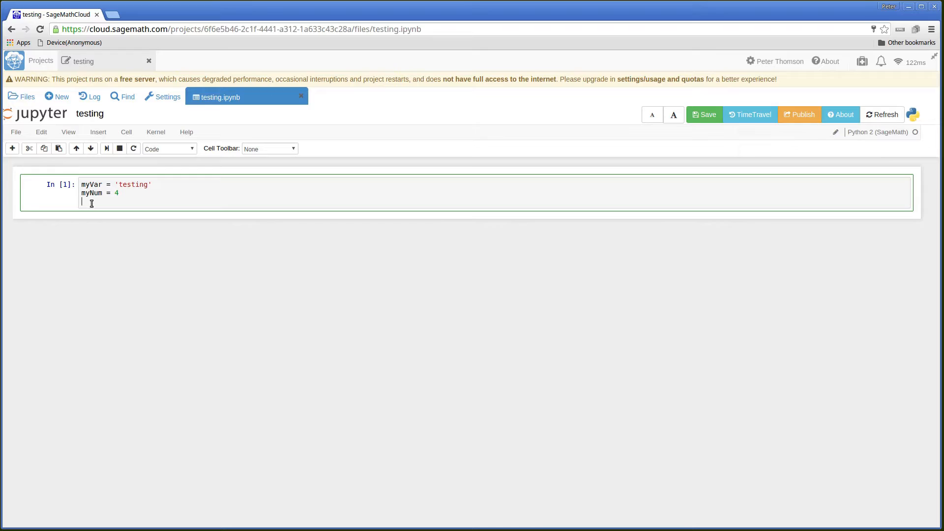
{"action": "type", "text": "m"}
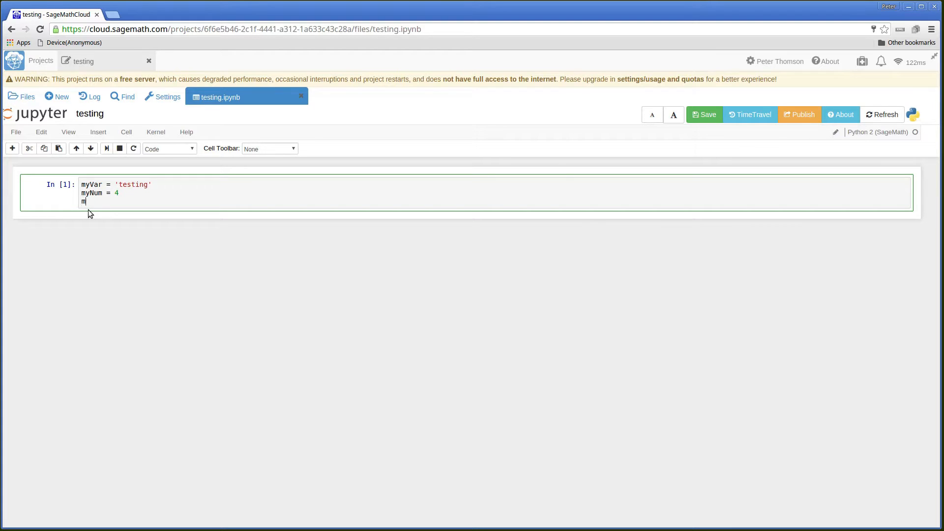
{"action": "type", "text": "y"}
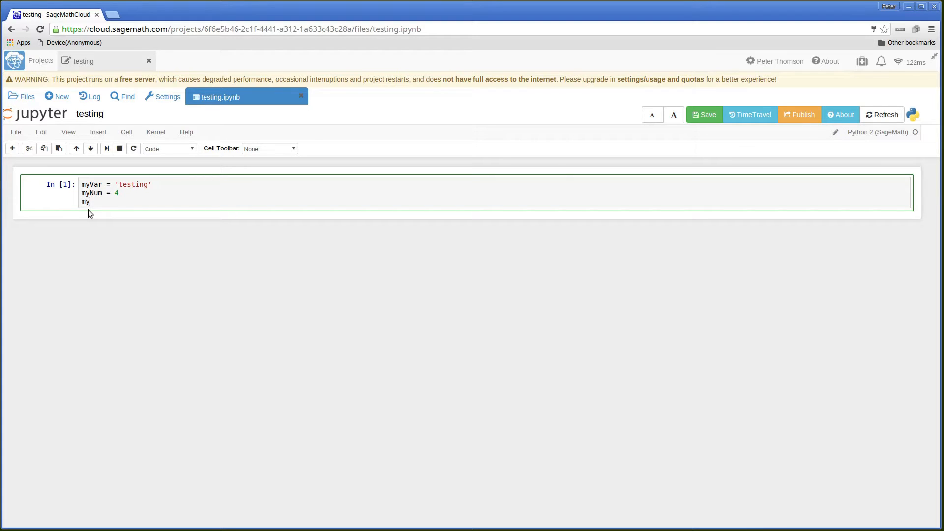
{"action": "type", "text": "Num"}
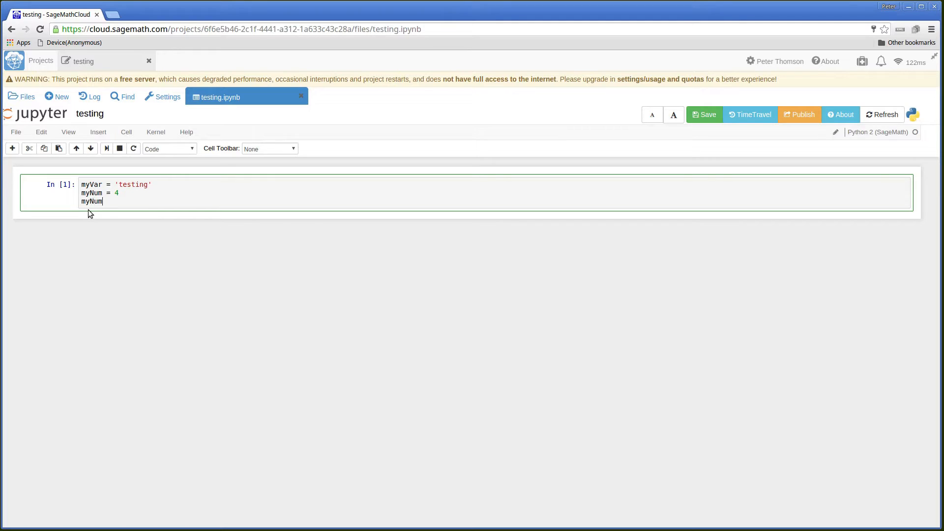
{"action": "mouse_move", "coordinate": [145, 135]}
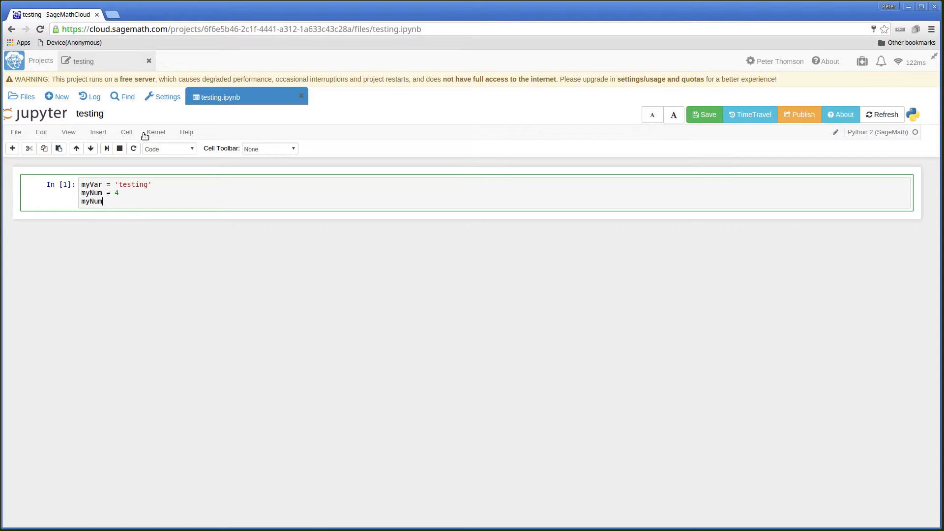
{"action": "left_click", "coordinate": [126, 132]}
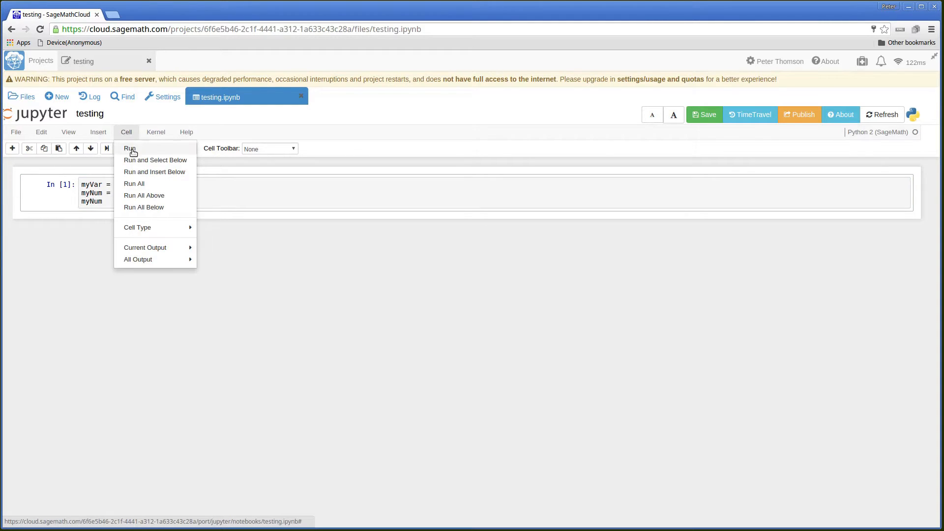
{"action": "left_click", "coordinate": [130, 148]}
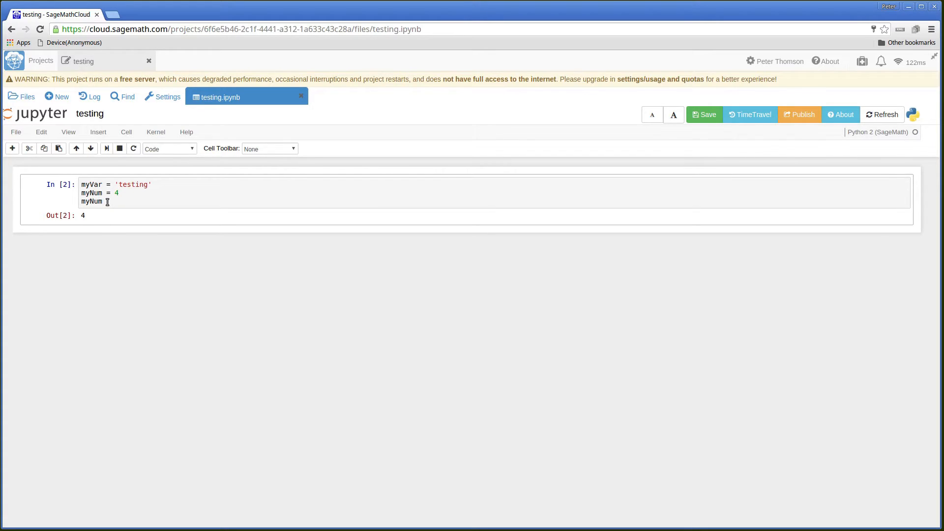
Change the last line to read myVar + myNum.
{"action": "left_click", "coordinate": [81, 201]}
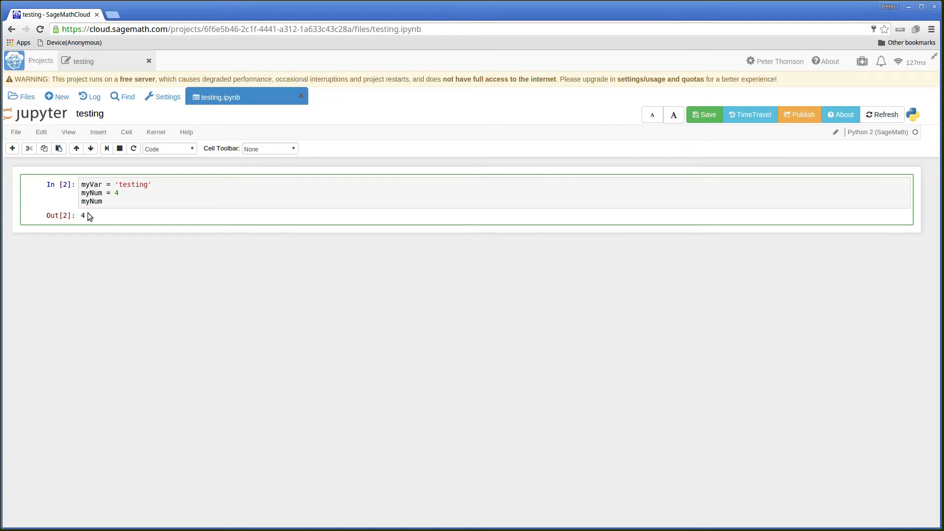
{"action": "type", "text": "myVar"}
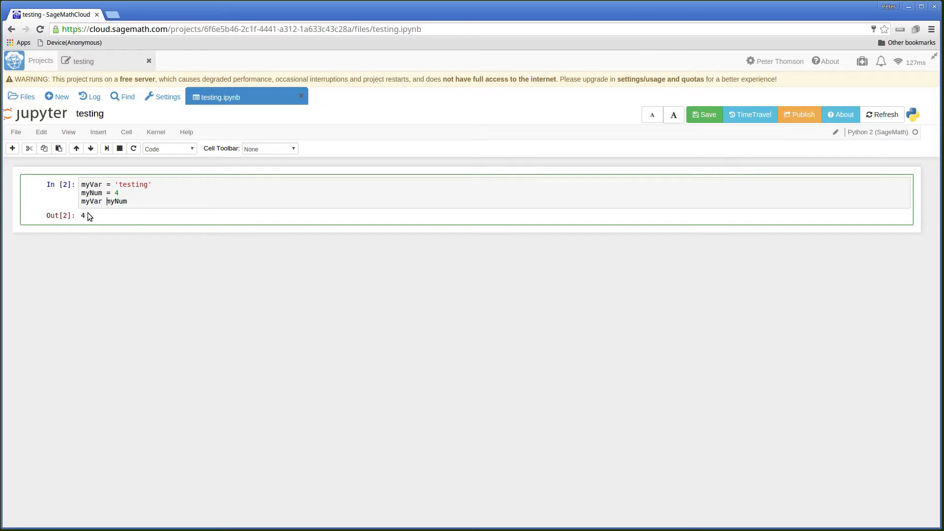
{"action": "type", "text": "+"}
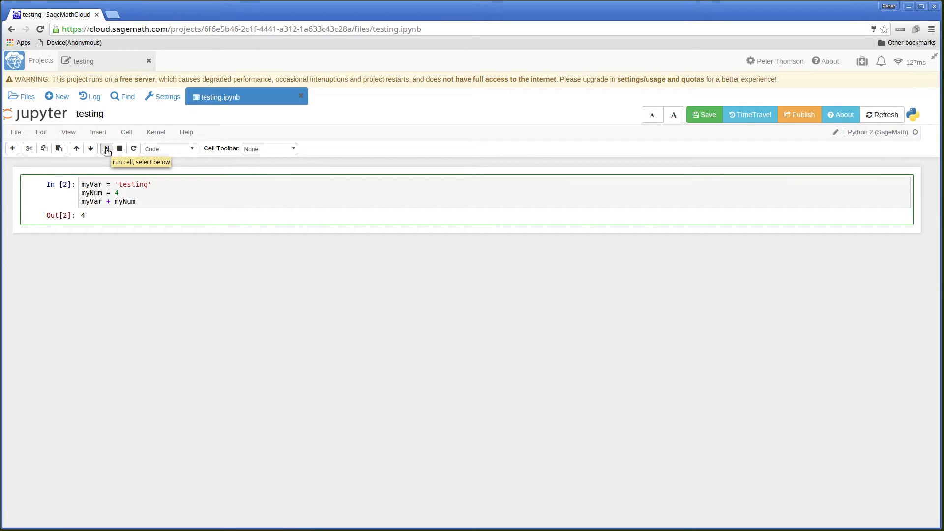
Run the cell to get the TypeError, then wrap myNum in str() so it outputs 'testing4'.
{"action": "left_click", "coordinate": [107, 148]}
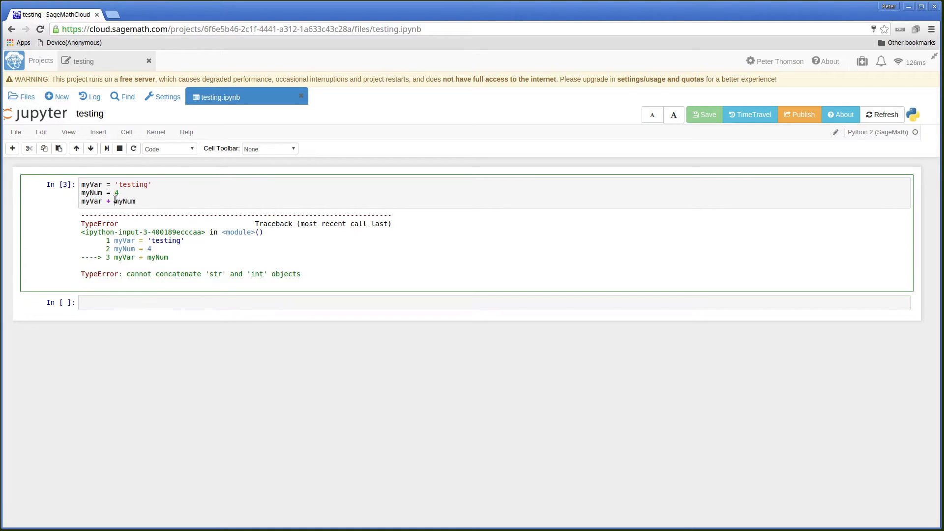
{"action": "type", "text": "s"}
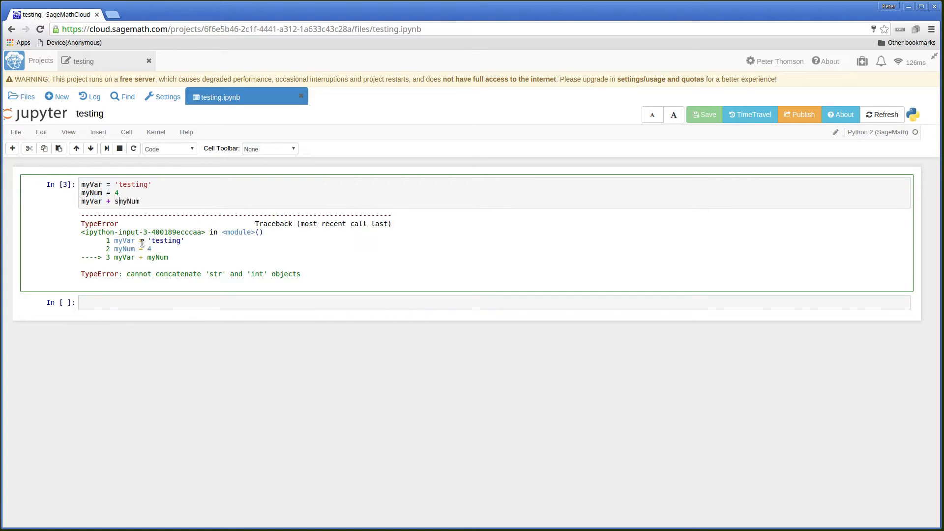
{"action": "type", "text": "tr("}
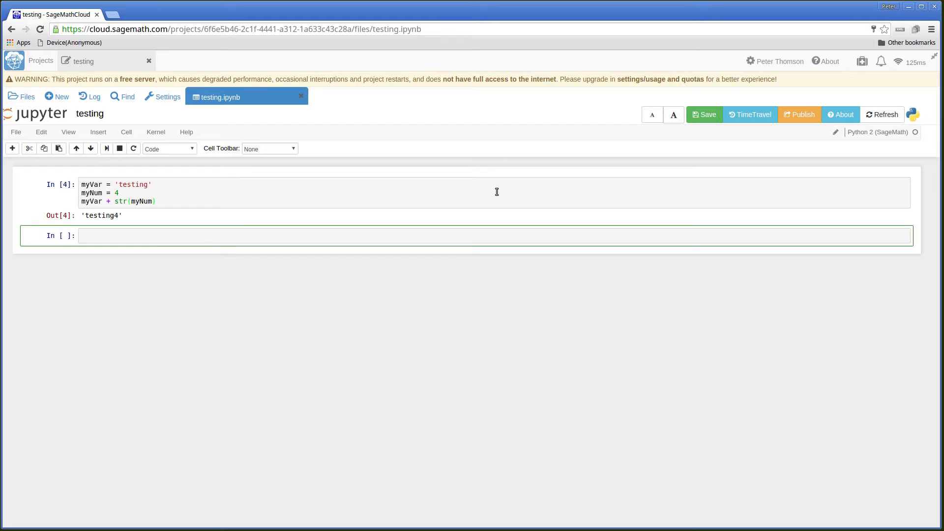
{"action": "type", "text": "myNum"}
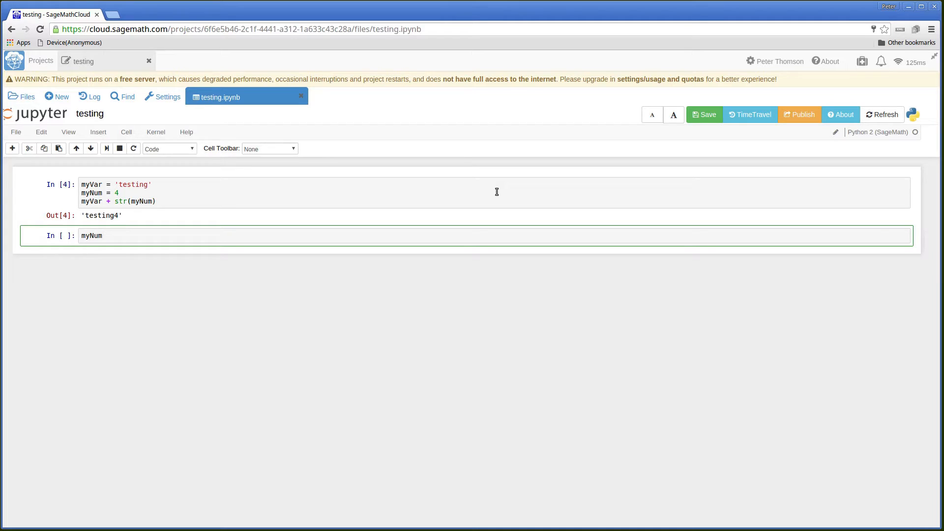
Write myNum = myNum + 4 followed by myNum in the new cell.
{"action": "type", "text": "="}
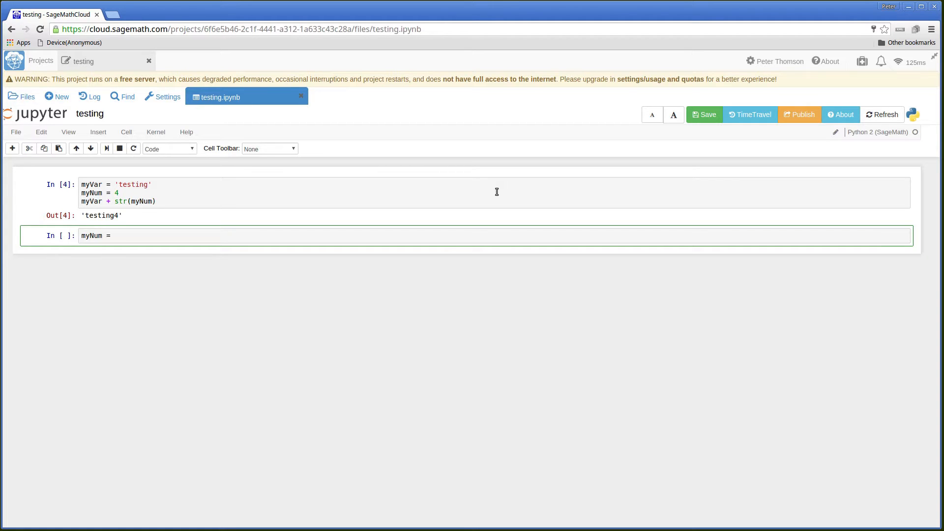
{"action": "type", "text": "myN"}
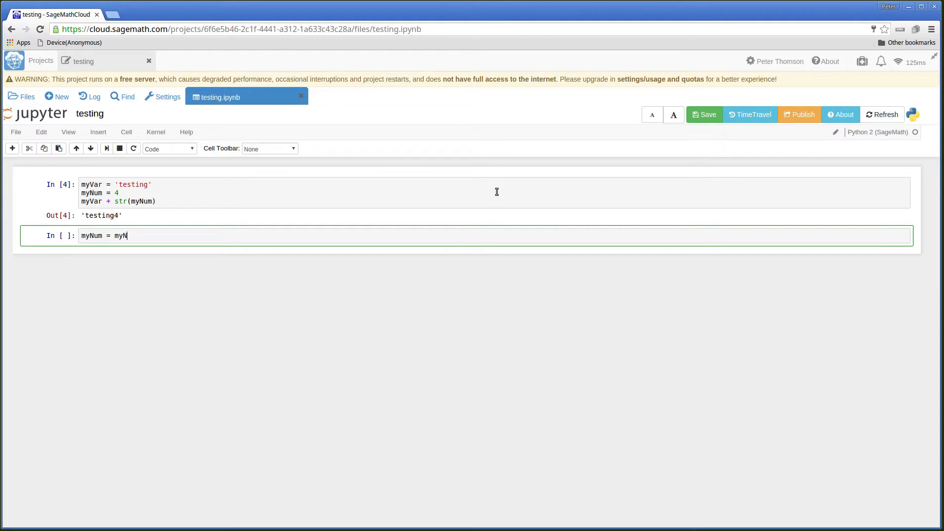
{"action": "type", "text": "um"}
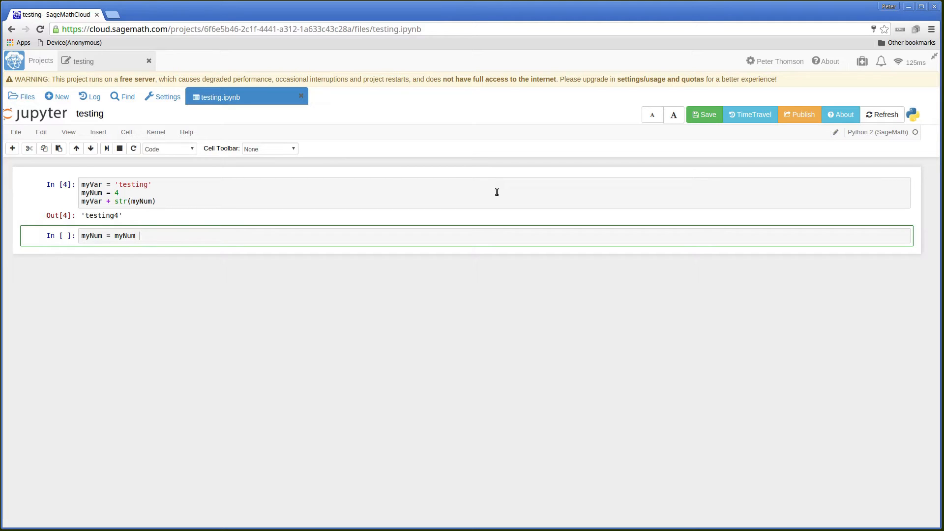
{"action": "type", "text": "+"}
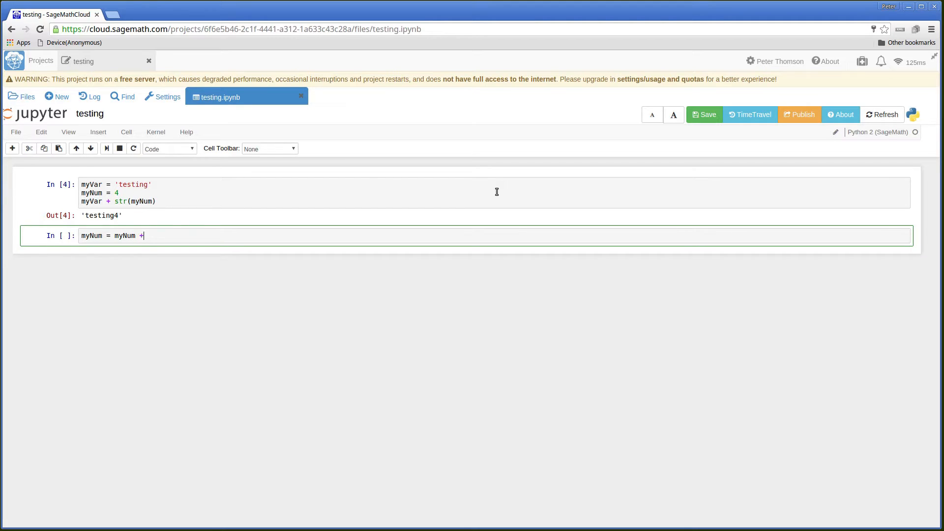
{"action": "type", "text": "4"}
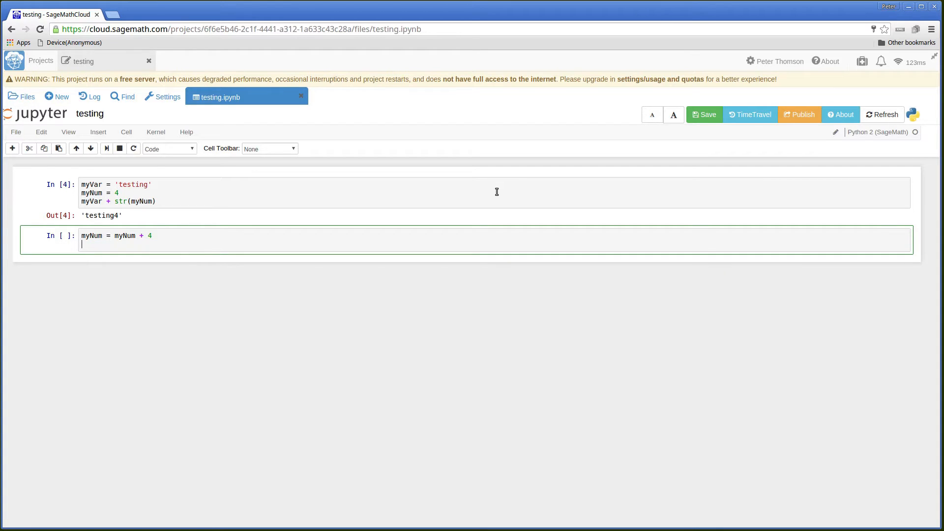
{"action": "type", "text": "myN"}
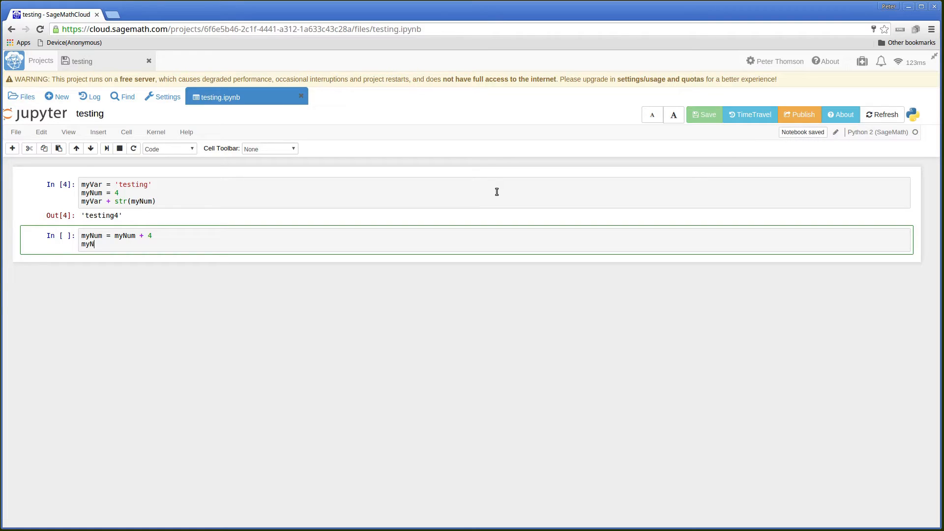
{"action": "type", "text": "um"}
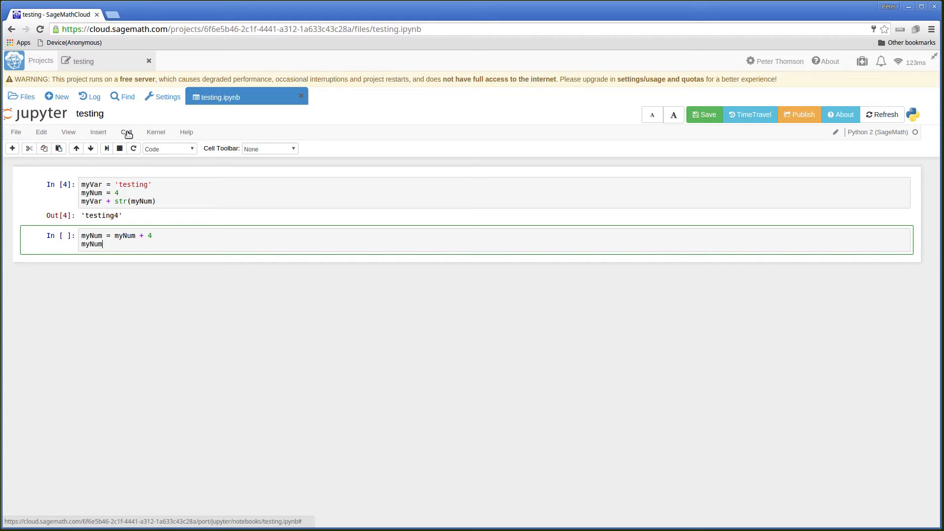
Run the second cell twice from the Cell menu, its output rising to 8 then 12.
{"action": "left_click", "coordinate": [127, 131]}
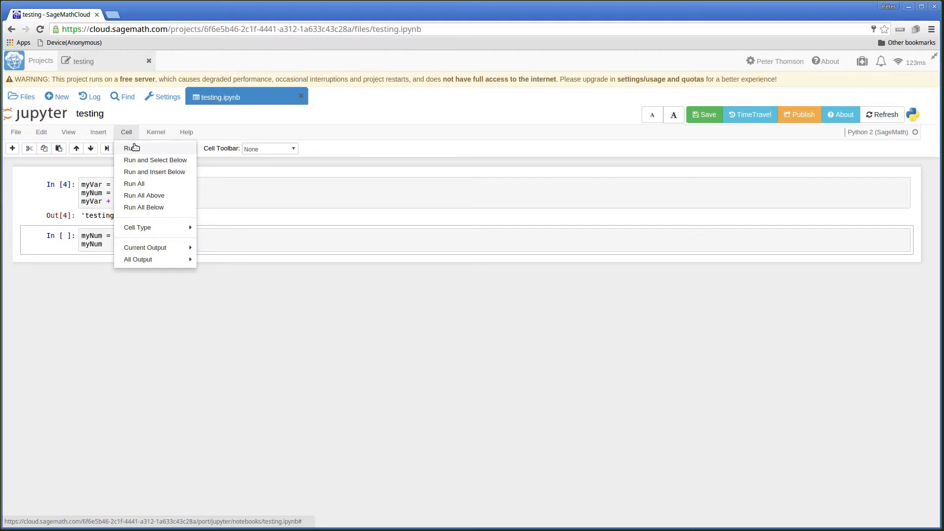
{"action": "left_click", "coordinate": [131, 149]}
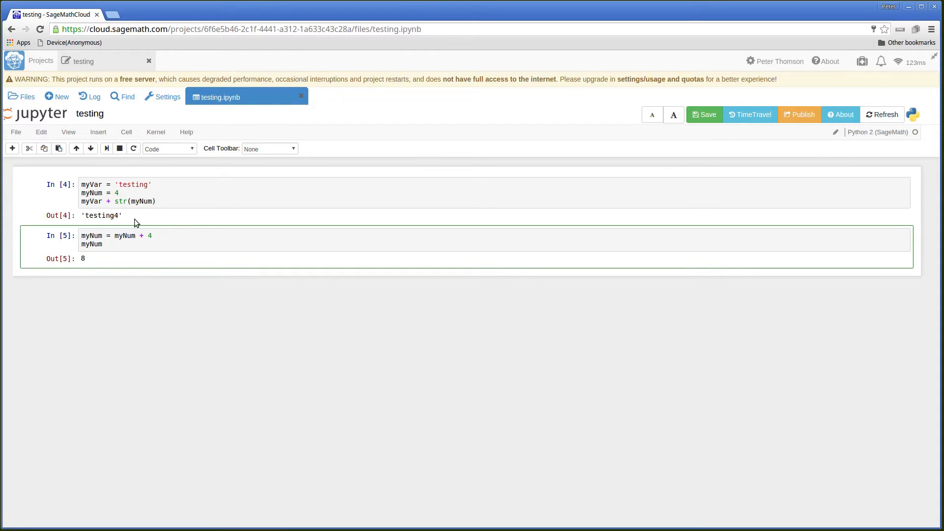
{"action": "left_click", "coordinate": [126, 131]}
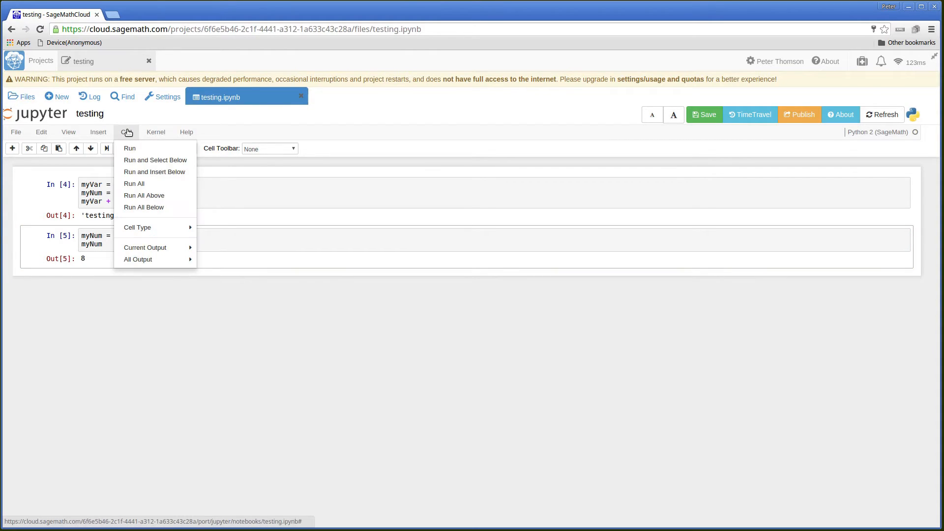
{"action": "left_click", "coordinate": [130, 149]}
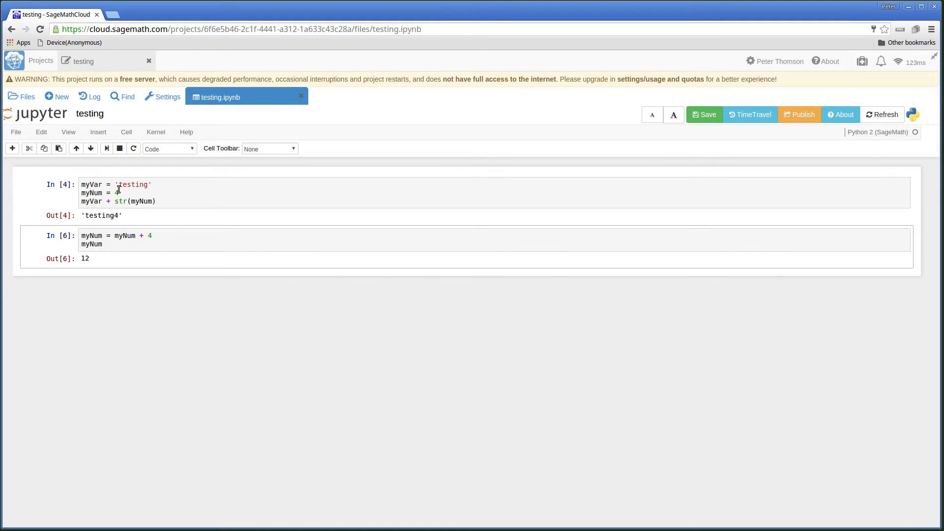
{"action": "mouse_move", "coordinate": [114, 270]}
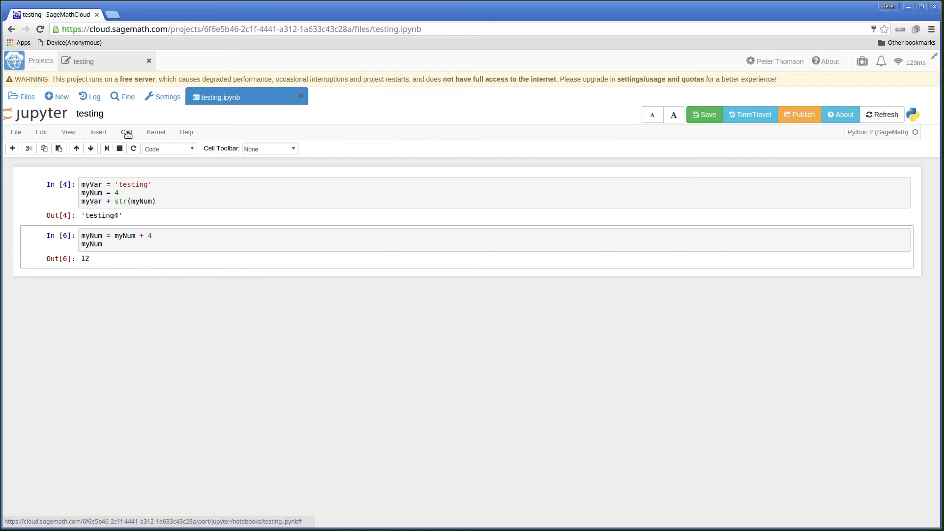
Run All cells so the first shows 'testing4' and the second returns to 8.
{"action": "left_click", "coordinate": [126, 132]}
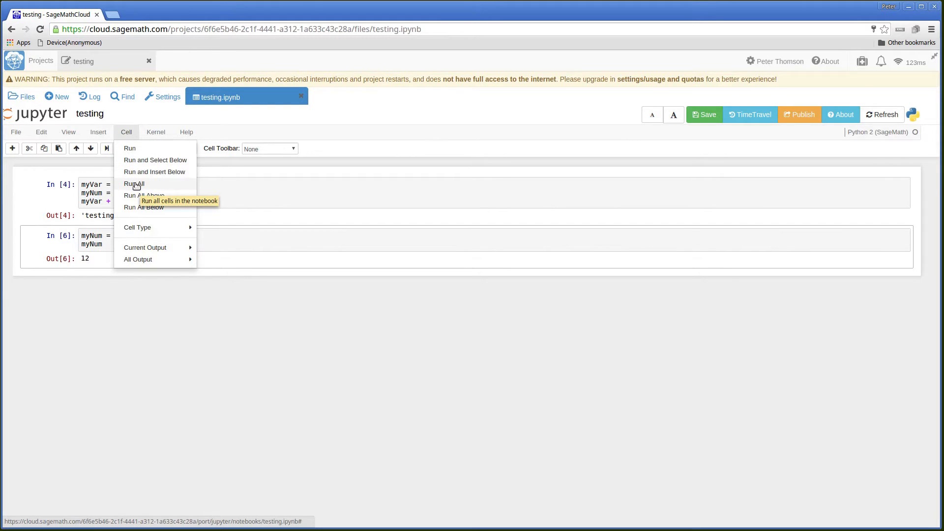
{"action": "left_click", "coordinate": [135, 184]}
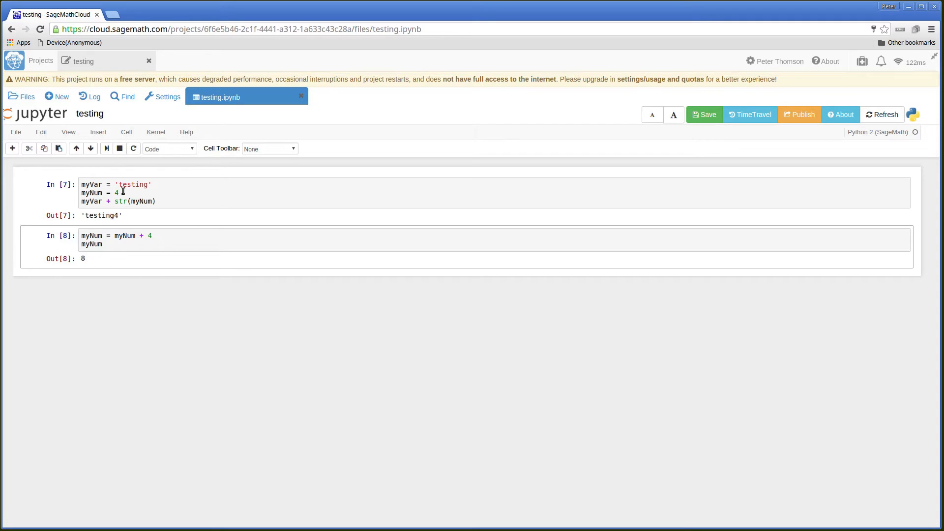
{"action": "left_click", "coordinate": [704, 114]}
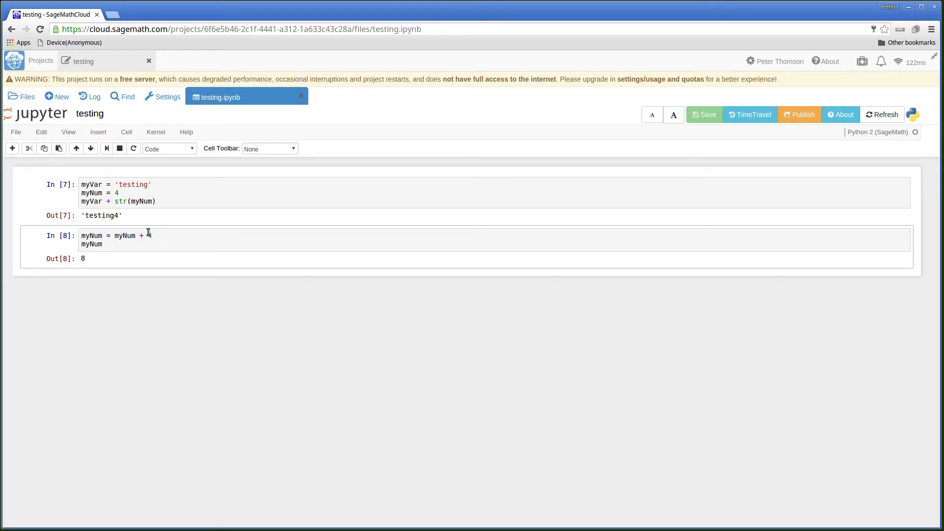
{"action": "type", "text": "4"}
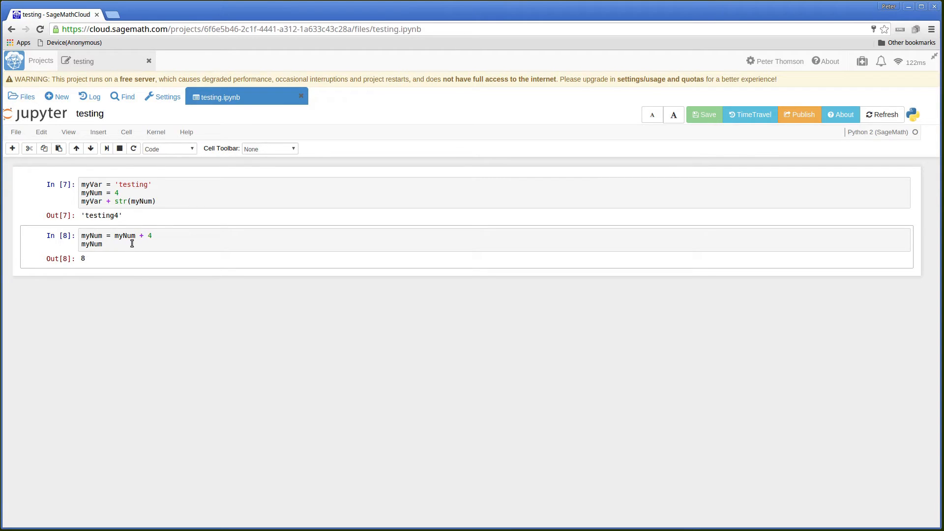
{"action": "mouse_move", "coordinate": [122, 269]}
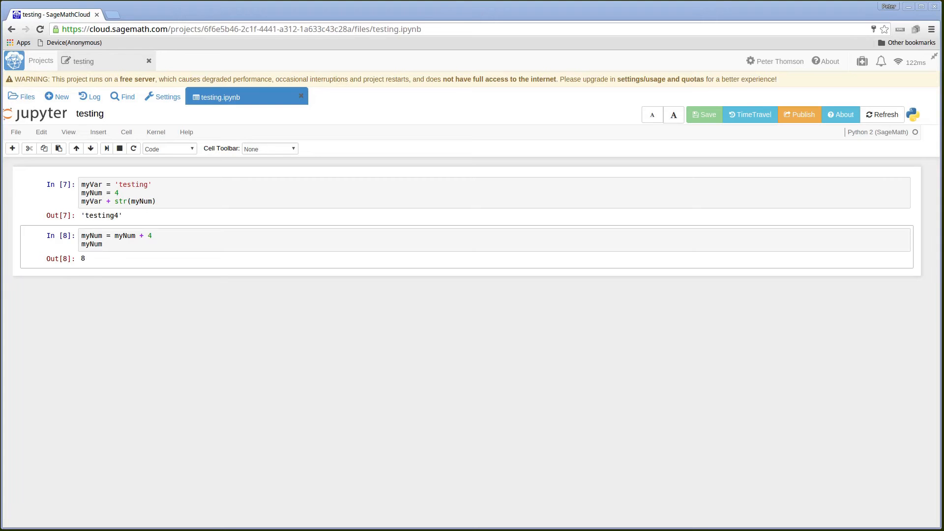
{"action": "mouse_move", "coordinate": [749, 114]}
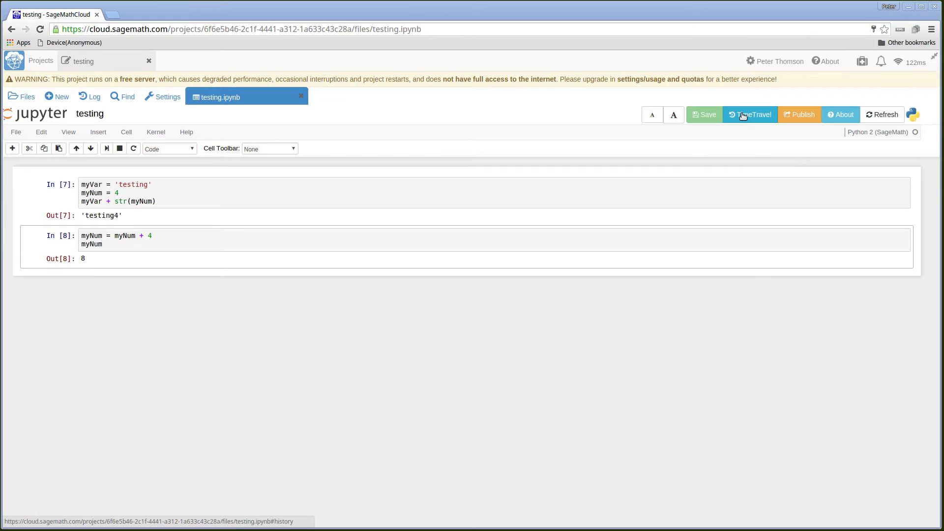
{"action": "mouse_move", "coordinate": [751, 114]}
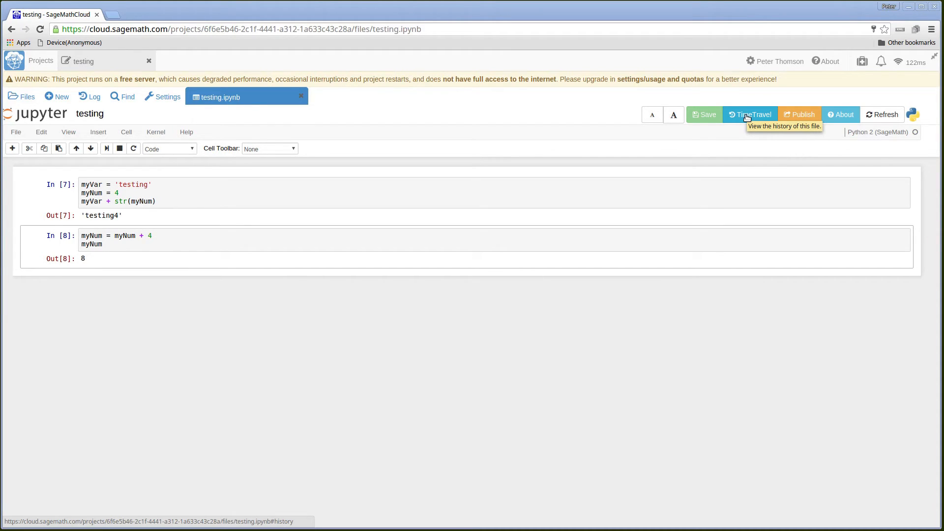
Open the TimeTravel revision history of testing.ipynb at revision 27.
{"action": "left_click", "coordinate": [750, 114]}
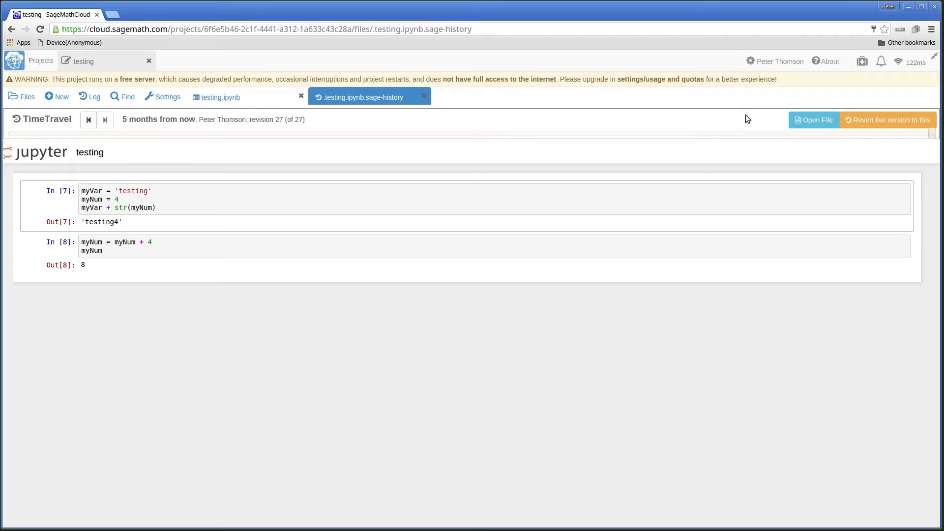
{"action": "mouse_move", "coordinate": [745, 156]}
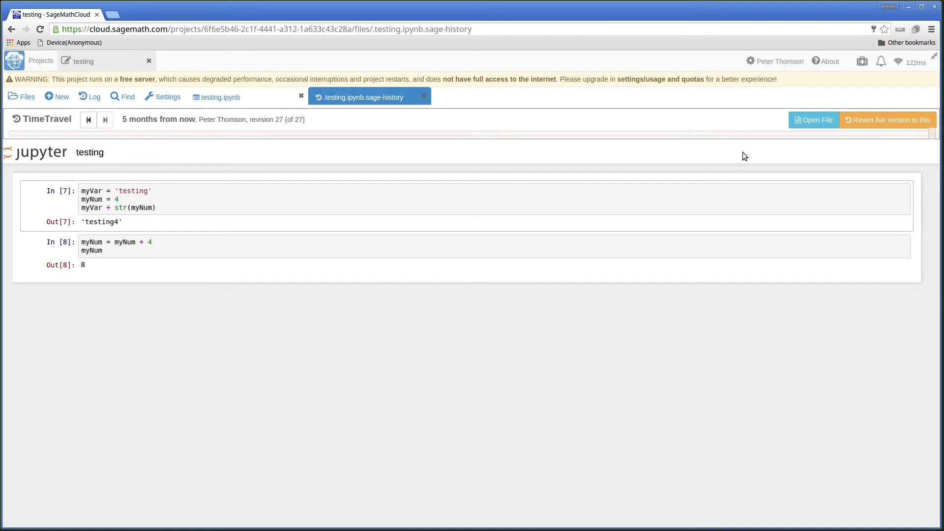
{"action": "mouse_move", "coordinate": [327, 196]}
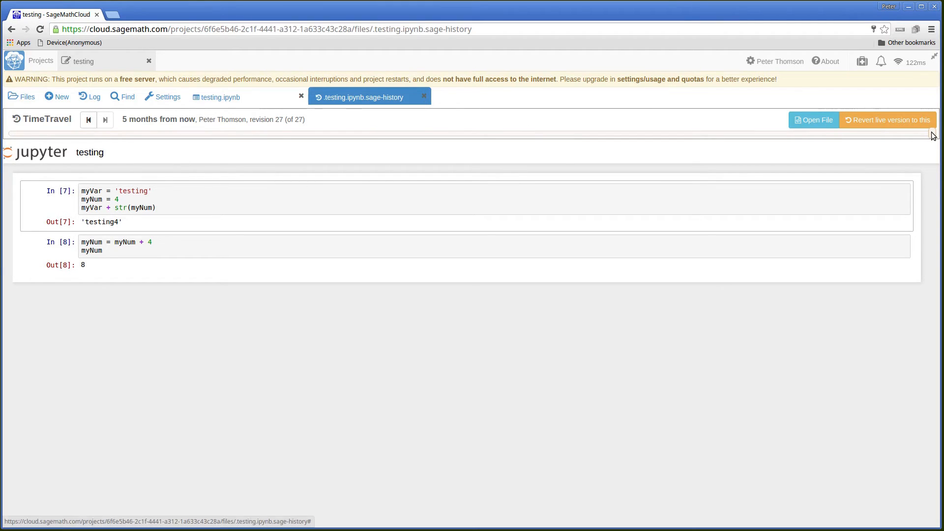
Rewind the notebook history from revision 27 back through the TypeError at 17 to revision 8.
{"action": "left_click", "coordinate": [87, 119]}
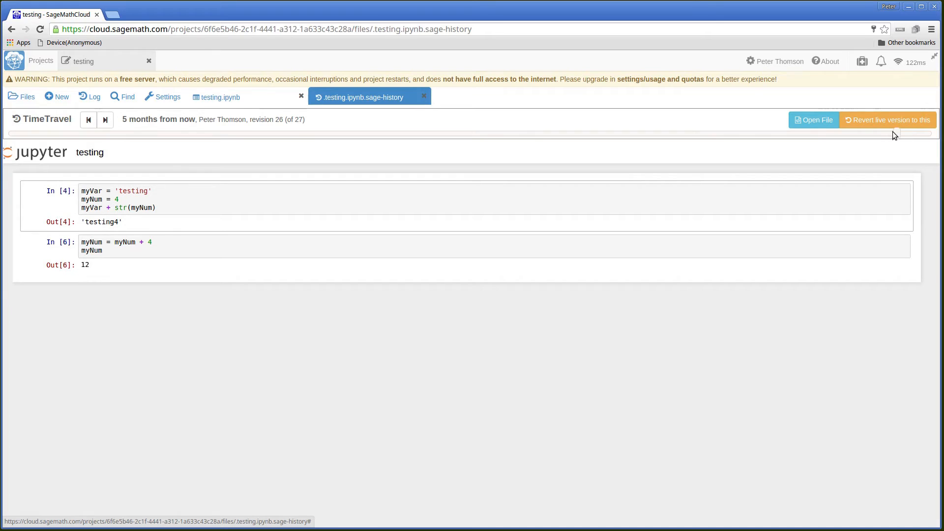
{"action": "left_click", "coordinate": [87, 120]}
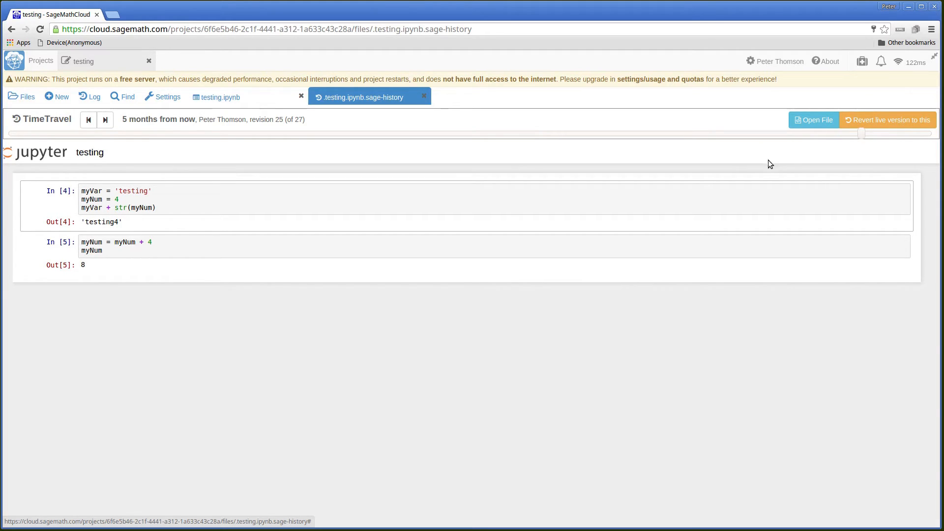
{"action": "left_click_drag", "start_coordinate": [865, 135], "coordinate": [752, 135]}
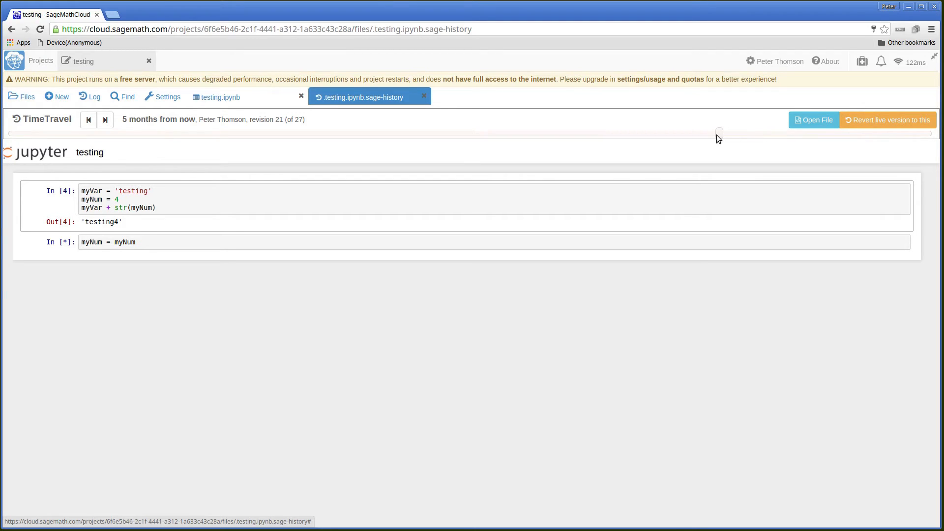
{"action": "left_click_drag", "start_coordinate": [718, 132], "coordinate": [684, 132]}
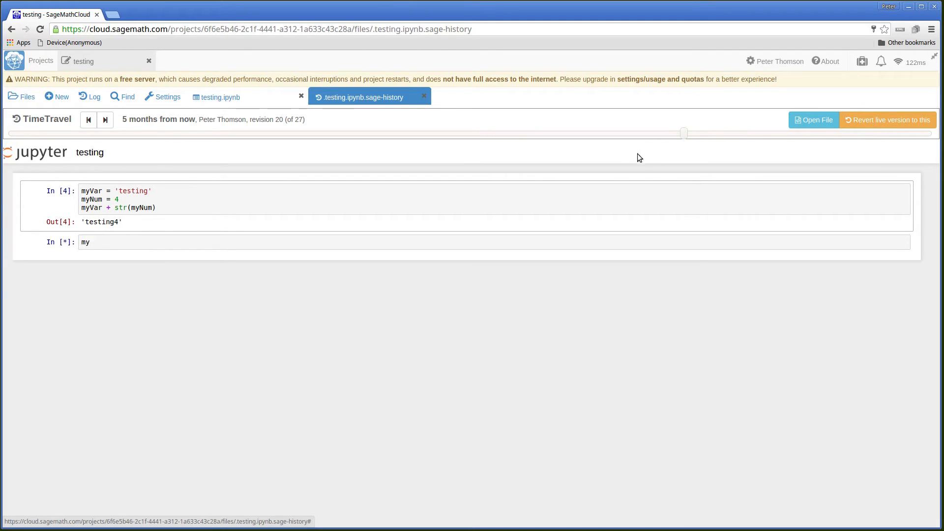
{"action": "left_click_drag", "start_coordinate": [684, 133], "coordinate": [578, 133]}
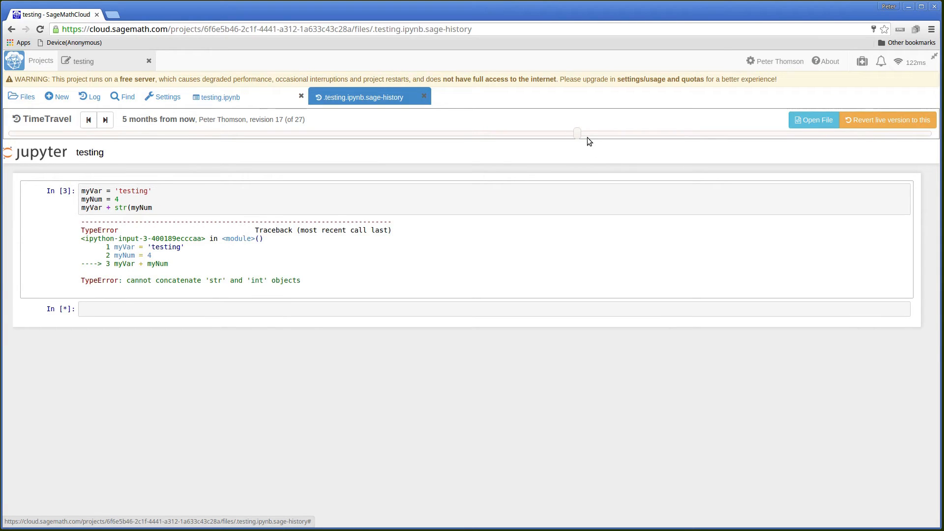
{"action": "left_click_drag", "start_coordinate": [577, 132], "coordinate": [541, 132]}
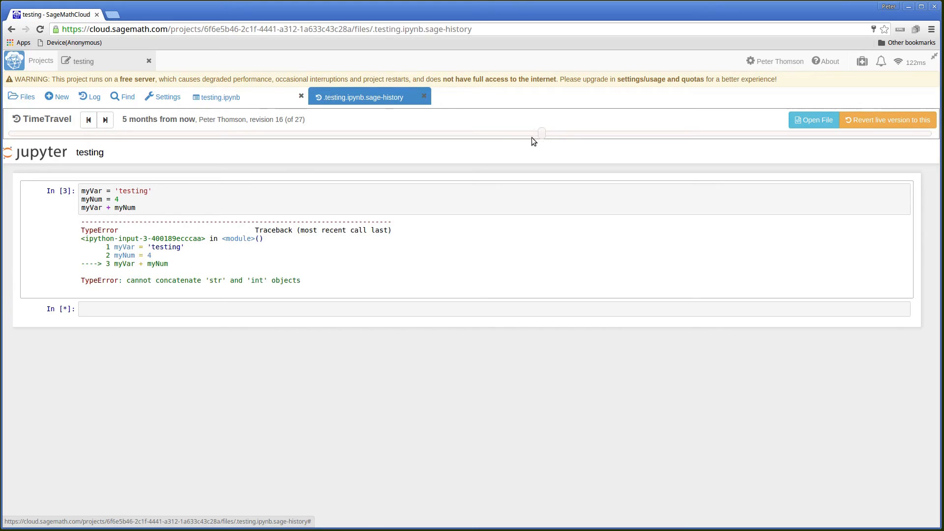
{"action": "left_click_drag", "start_coordinate": [541, 131], "coordinate": [436, 131]}
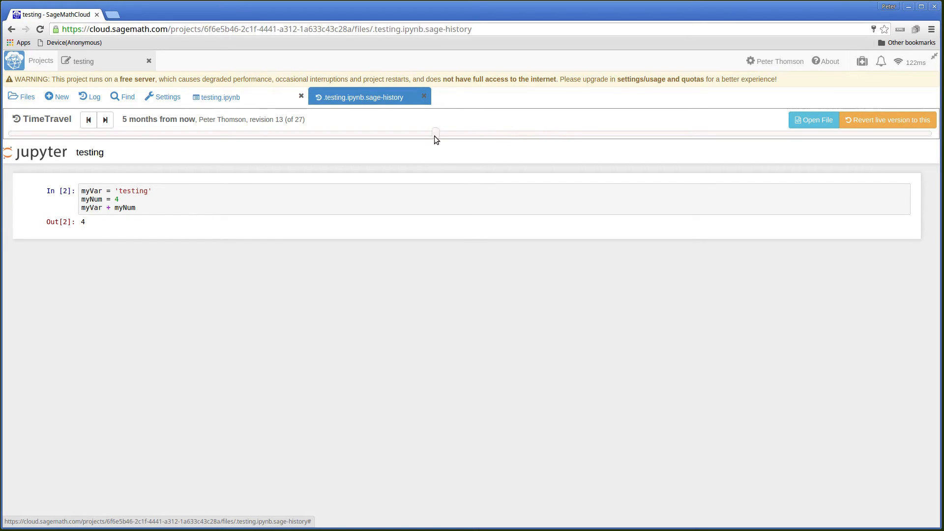
{"action": "left_click_drag", "start_coordinate": [436, 132], "coordinate": [364, 132]}
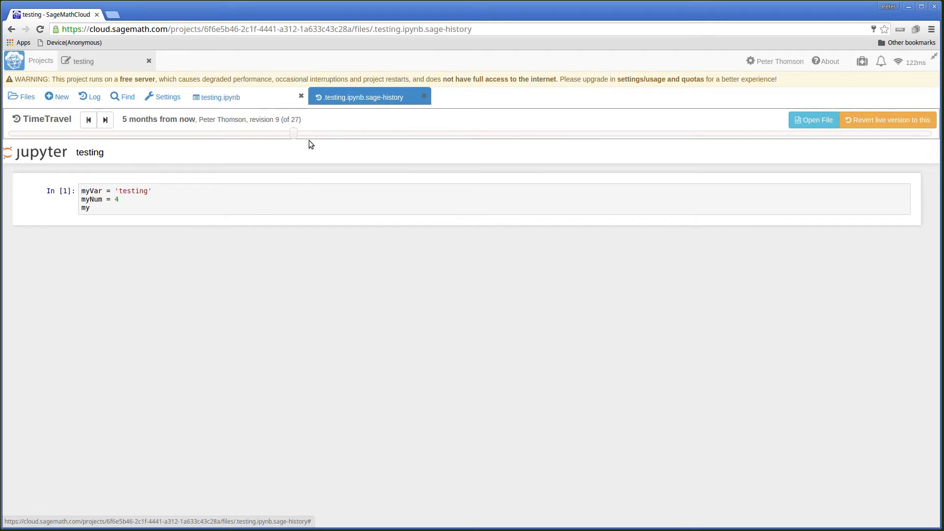
{"action": "left_click_drag", "start_coordinate": [294, 133], "coordinate": [258, 133]}
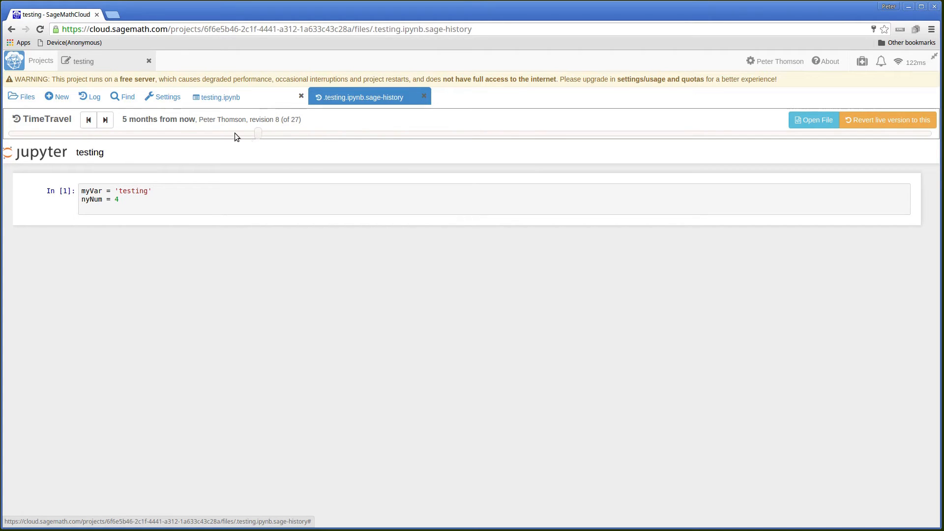
Move forward again through revisions 11, 14, 18, 19 and 23 up to revision 25.
{"action": "left_click_drag", "start_coordinate": [258, 133], "coordinate": [364, 133]}
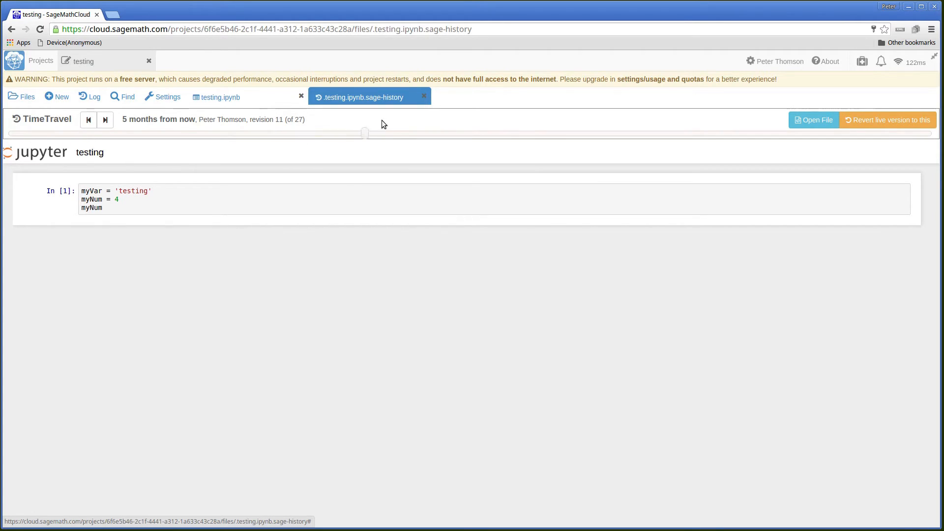
{"action": "left_click_drag", "start_coordinate": [364, 132], "coordinate": [471, 132]}
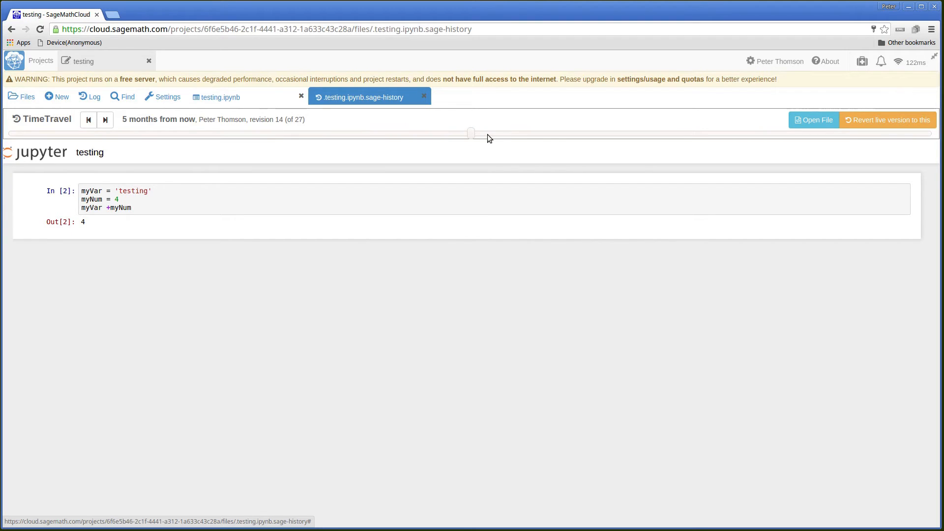
{"action": "left_click_drag", "start_coordinate": [471, 133], "coordinate": [612, 132]}
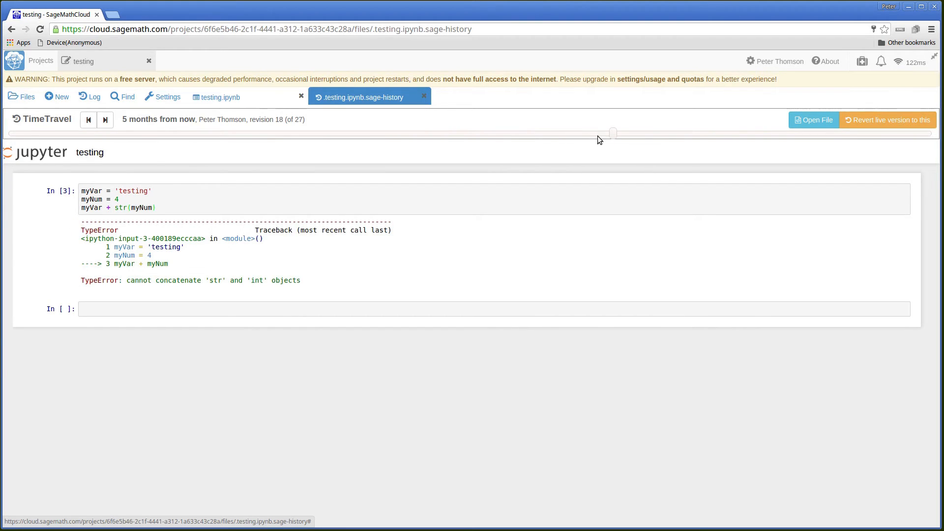
{"action": "left_click_drag", "start_coordinate": [612, 132], "coordinate": [649, 132]}
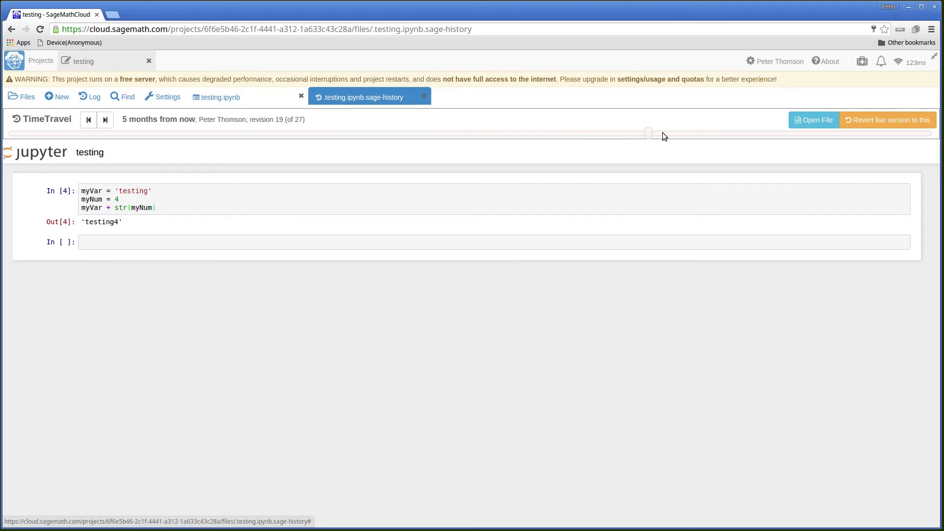
{"action": "left_click_drag", "start_coordinate": [649, 132], "coordinate": [782, 132]}
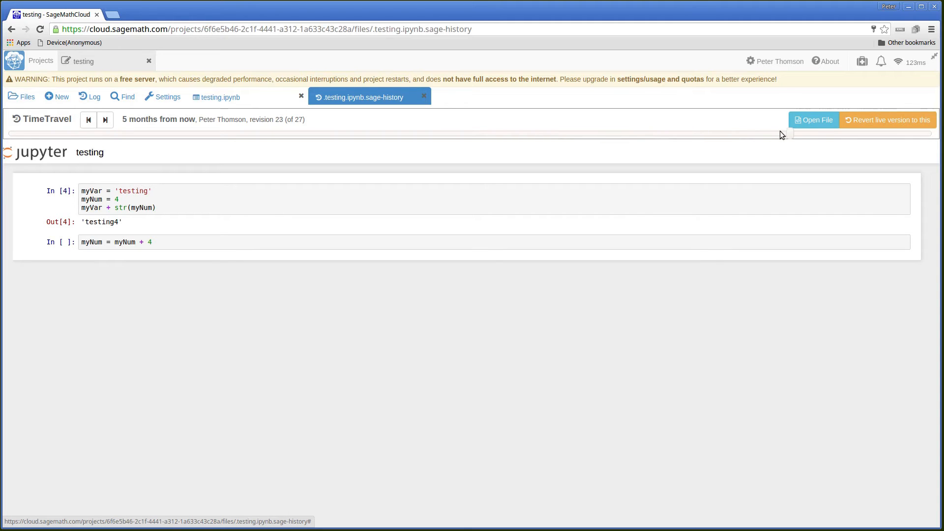
{"action": "left_click", "coordinate": [105, 119]}
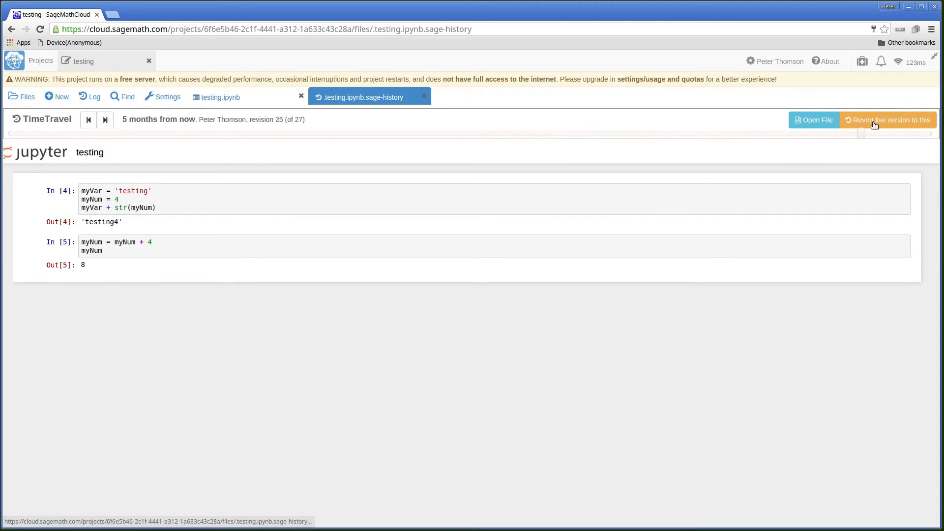
{"action": "left_click", "coordinate": [105, 120]}
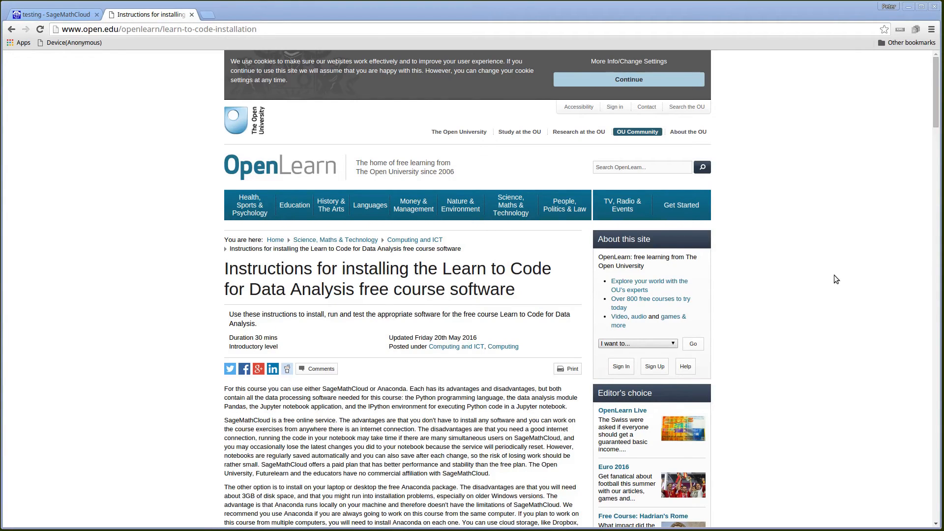
{"action": "mouse_move", "coordinate": [796, 324]}
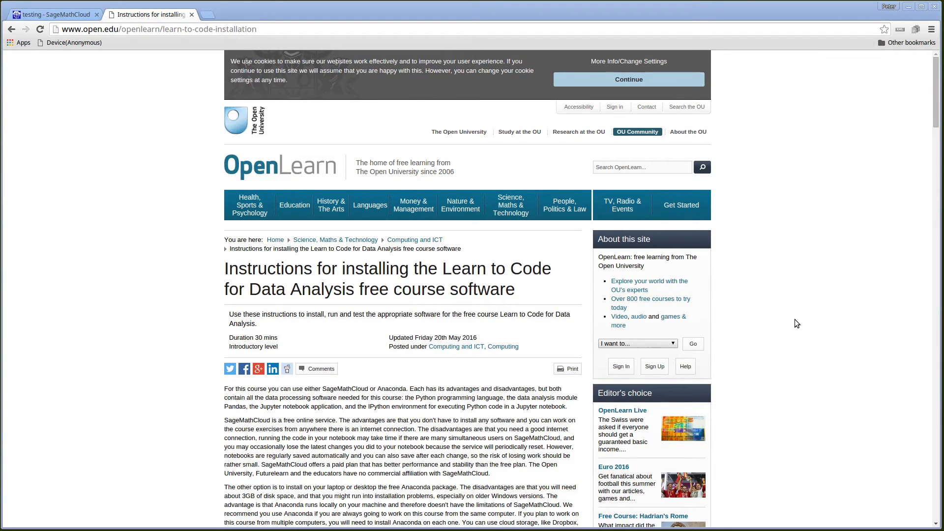
{"action": "mouse_move", "coordinate": [802, 325]}
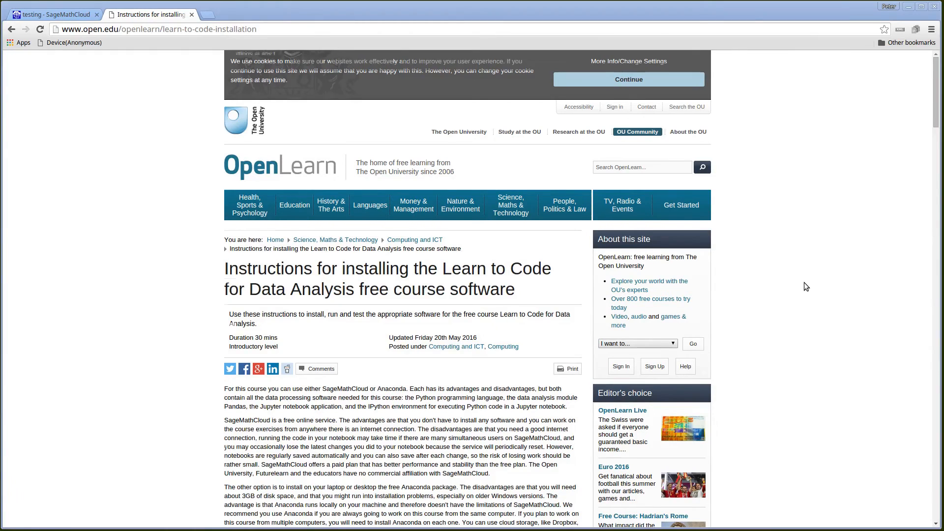
Scroll through the Anaconda Windows, Mac and Linux instructions toward the SageMathCloud section.
{"action": "scroll", "scroll_direction": "down", "scroll_amount": 3}
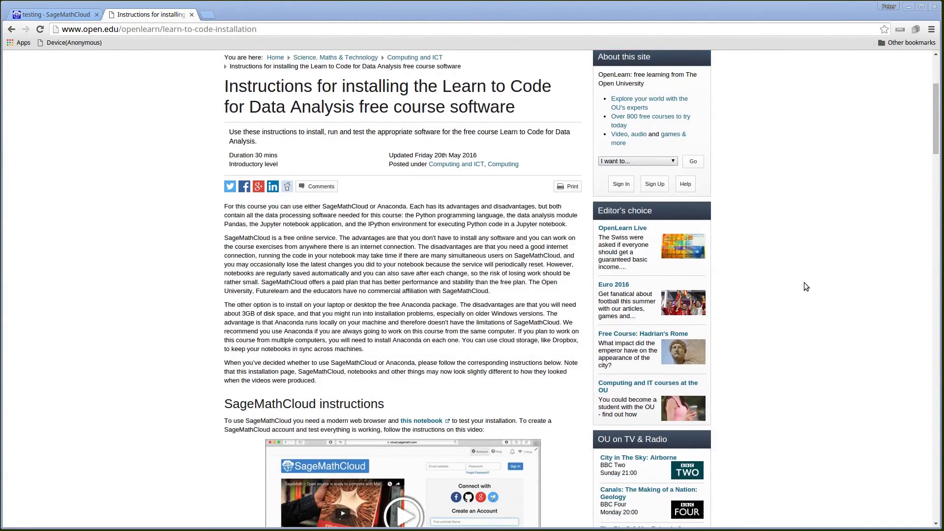
{"action": "scroll", "scroll_direction": "down", "scroll_amount": 3}
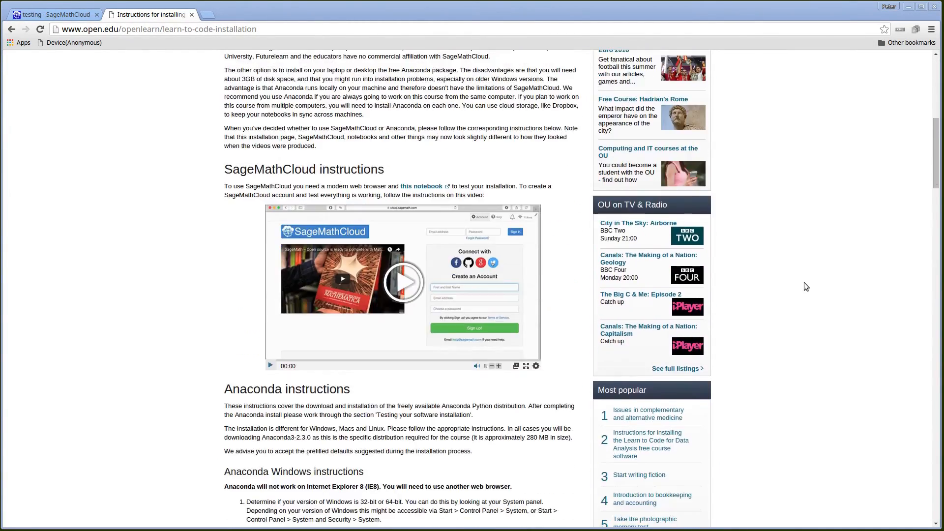
{"action": "scroll", "scroll_direction": "down", "scroll_amount": 3}
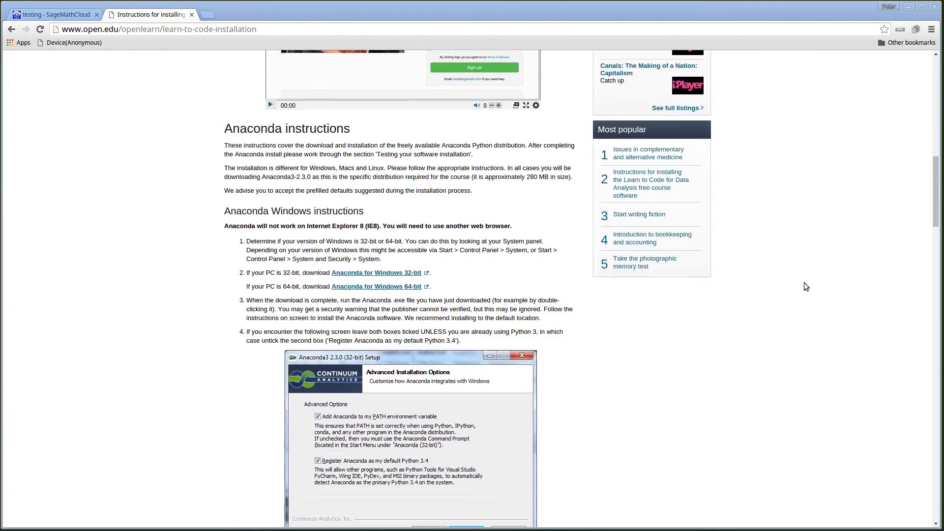
{"action": "scroll", "scroll_direction": "down", "scroll_amount": 3}
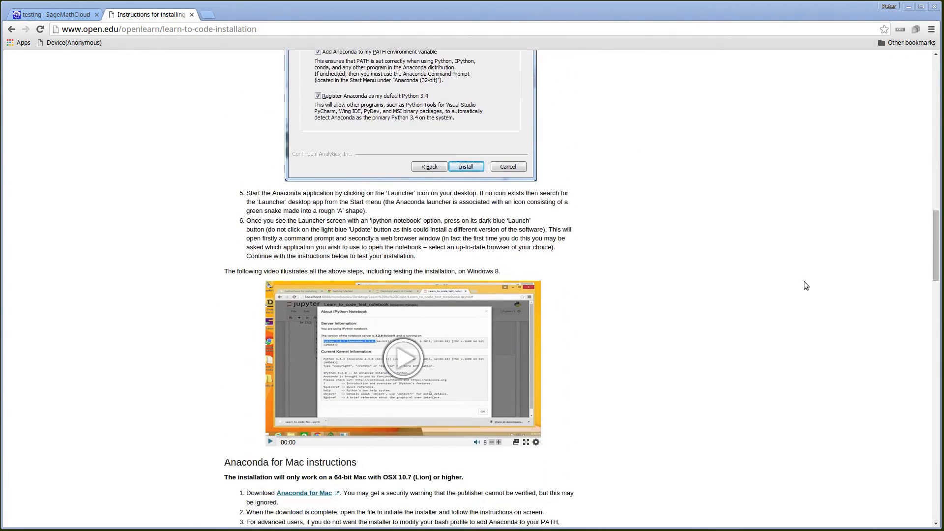
{"action": "scroll", "scroll_direction": "down", "scroll_amount": 3}
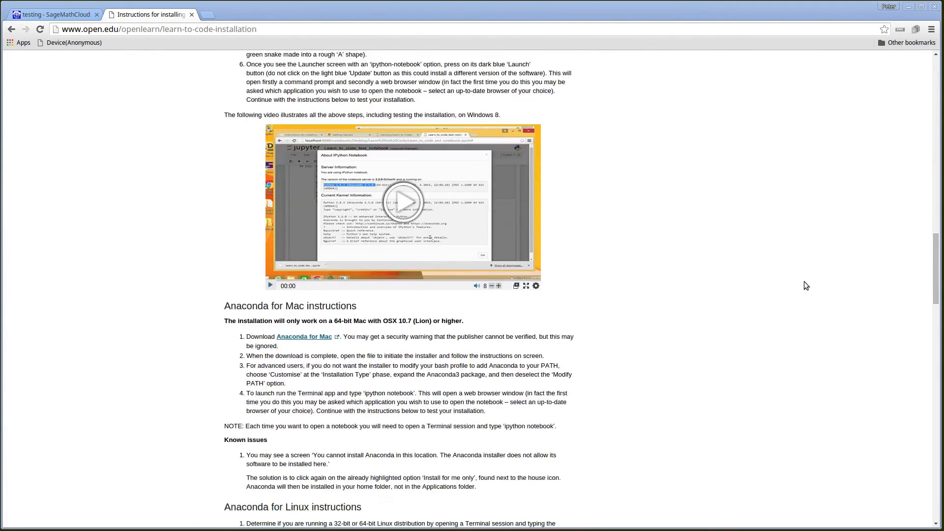
{"action": "scroll", "scroll_direction": "down", "scroll_amount": 3}
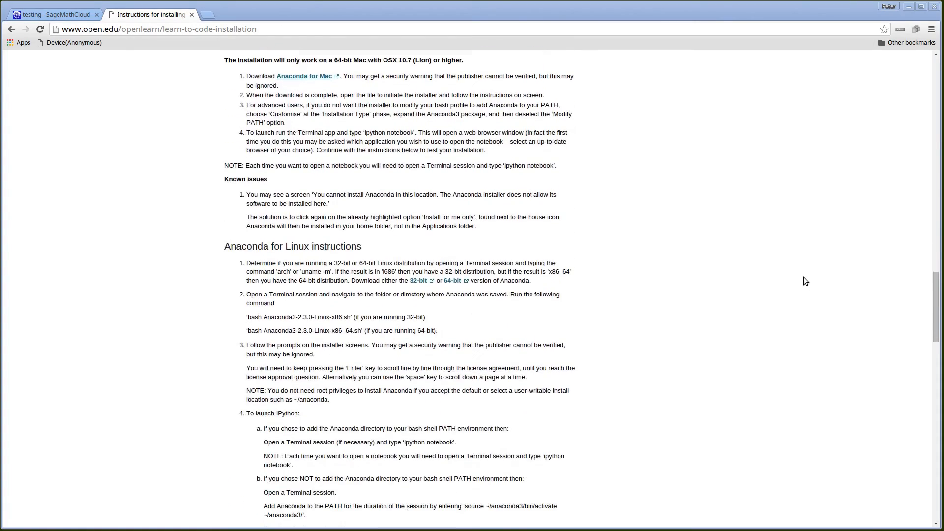
{"action": "scroll", "scroll_direction": "down", "scroll_amount": 3}
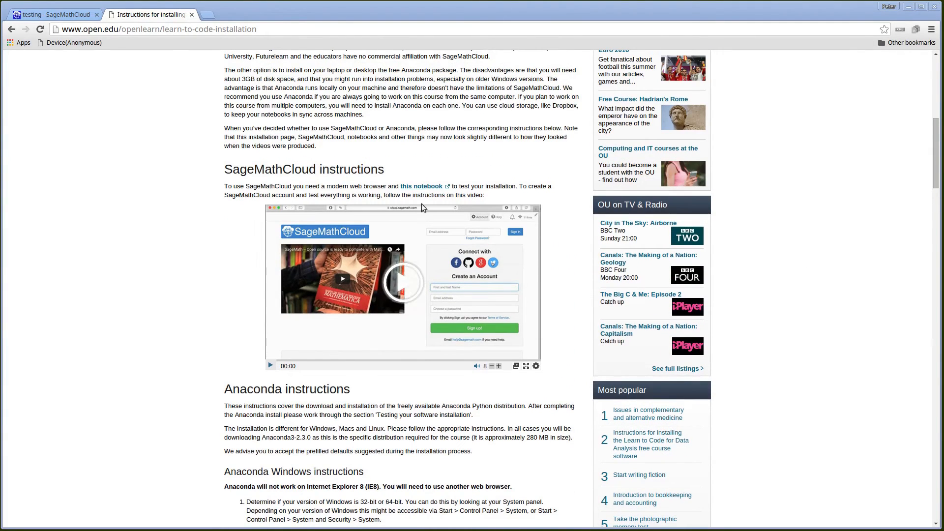
{"action": "mouse_move", "coordinate": [422, 186]}
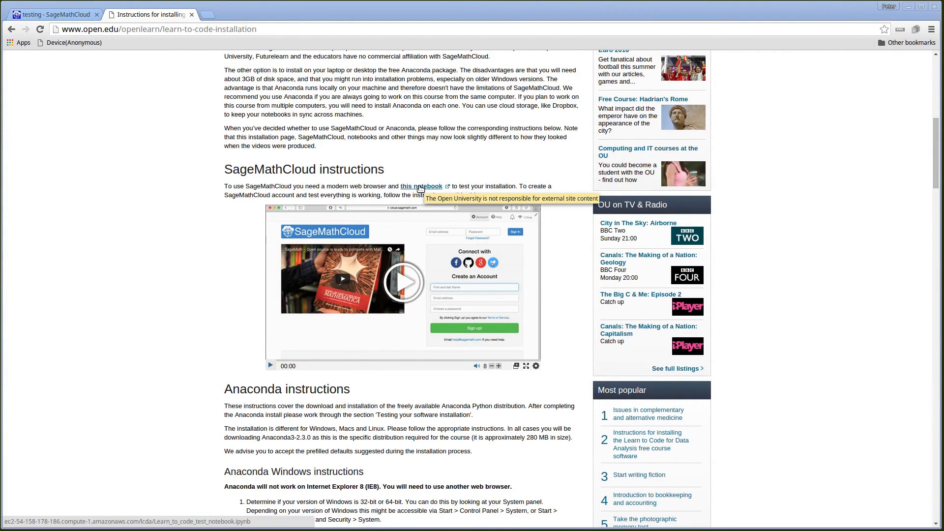
Save the linked Learn_to_code_test_notebook.ipynb into the SageMathCloud videos folder.
{"action": "right_click", "coordinate": [422, 186]}
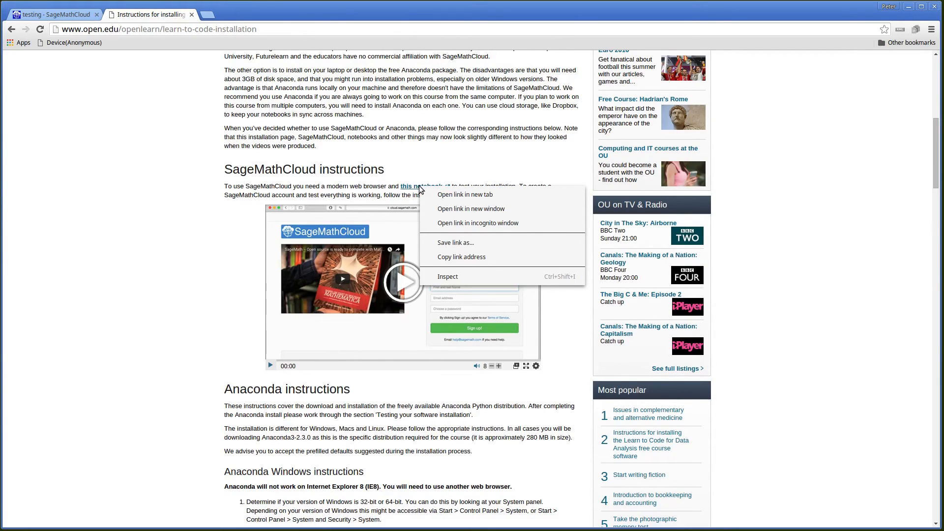
{"action": "mouse_move", "coordinate": [456, 242]}
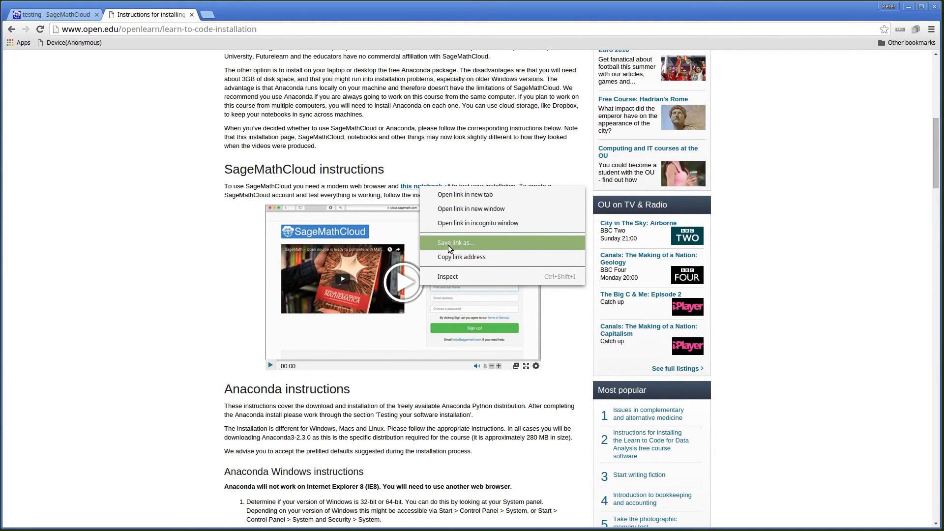
{"action": "left_click", "coordinate": [455, 242]}
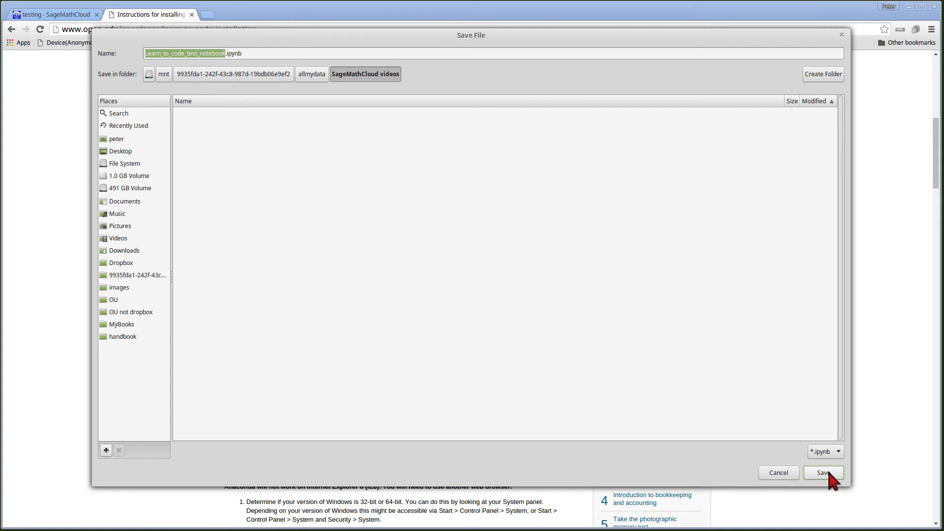
{"action": "left_click", "coordinate": [823, 473]}
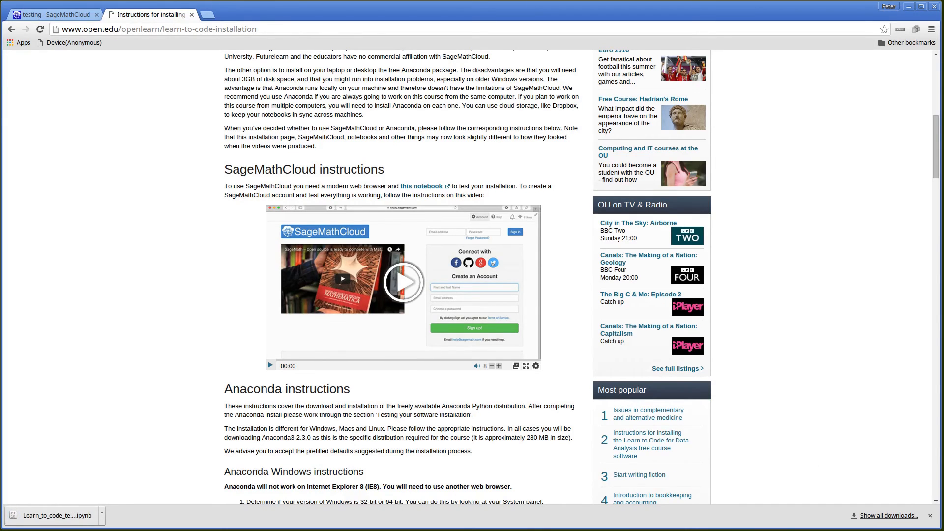
{"action": "left_click", "coordinate": [51, 14]}
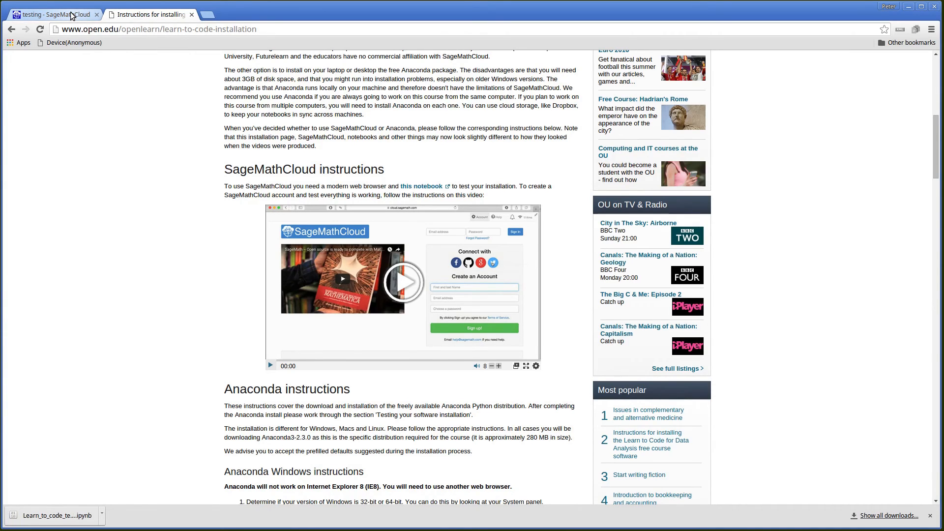
Return to the SageMathCloud project and go to its New files page for the home directory.
{"action": "left_click", "coordinate": [51, 13]}
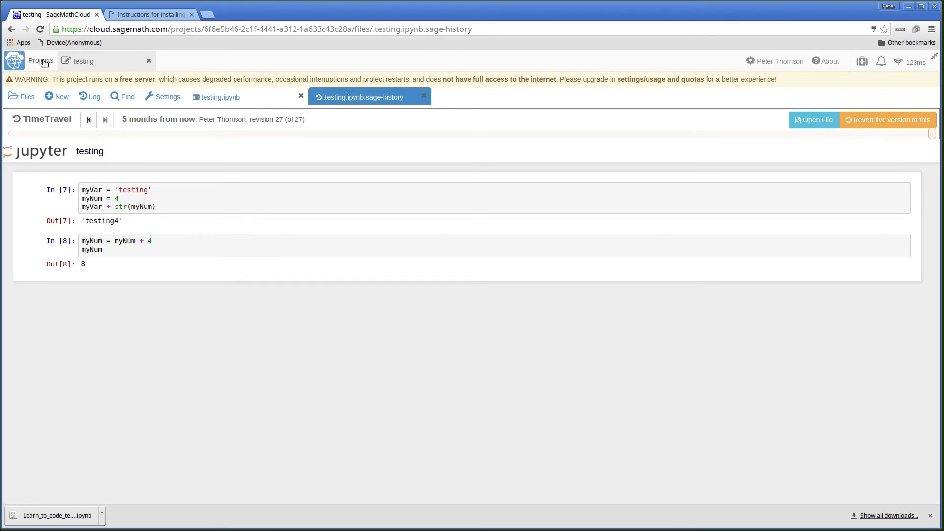
{"action": "mouse_move", "coordinate": [80, 61]}
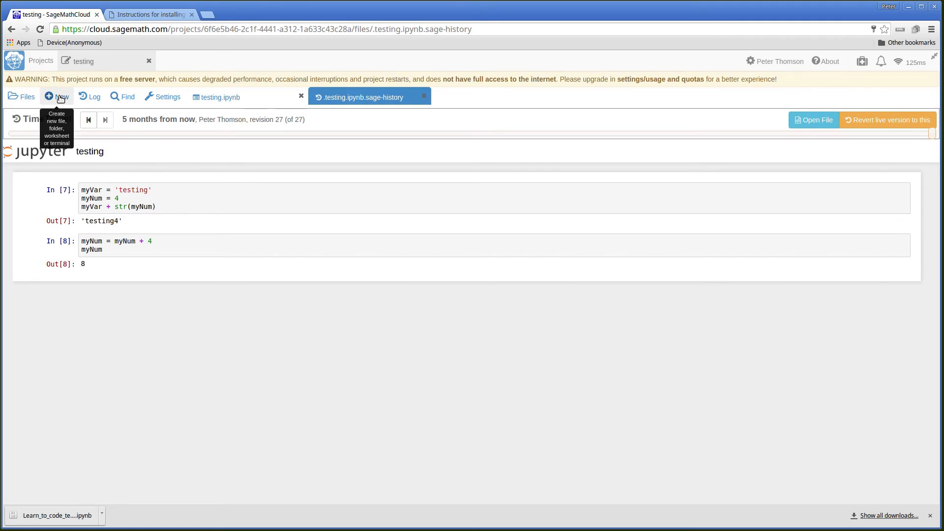
{"action": "left_click", "coordinate": [57, 96]}
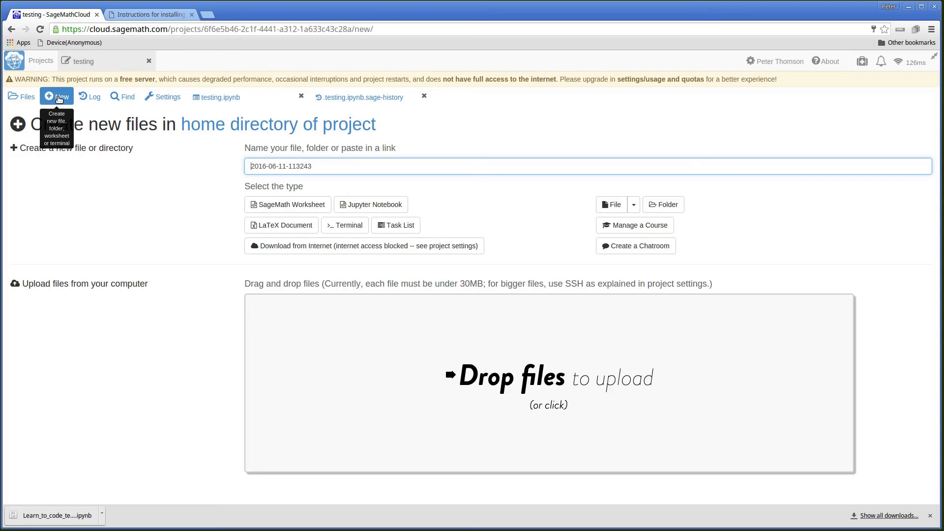
{"action": "mouse_move", "coordinate": [572, 60]}
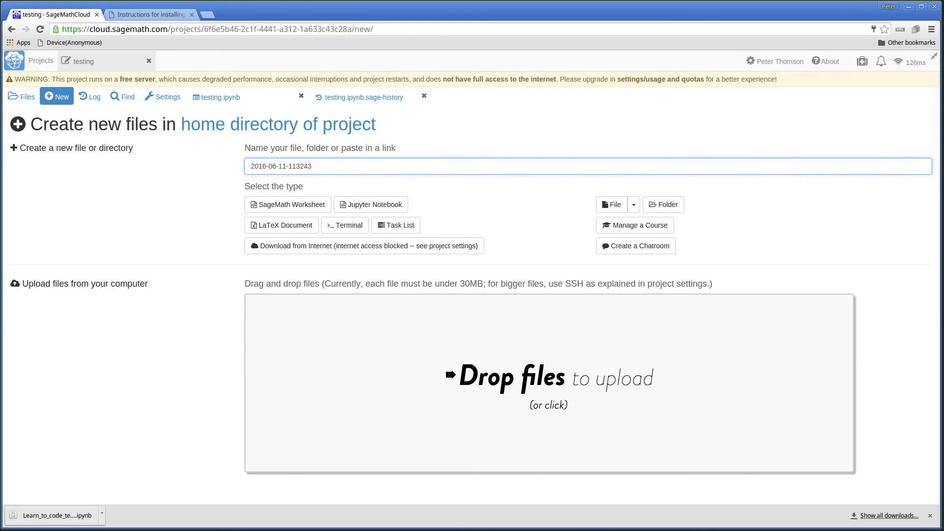
{"action": "left_click", "coordinate": [251, 166]}
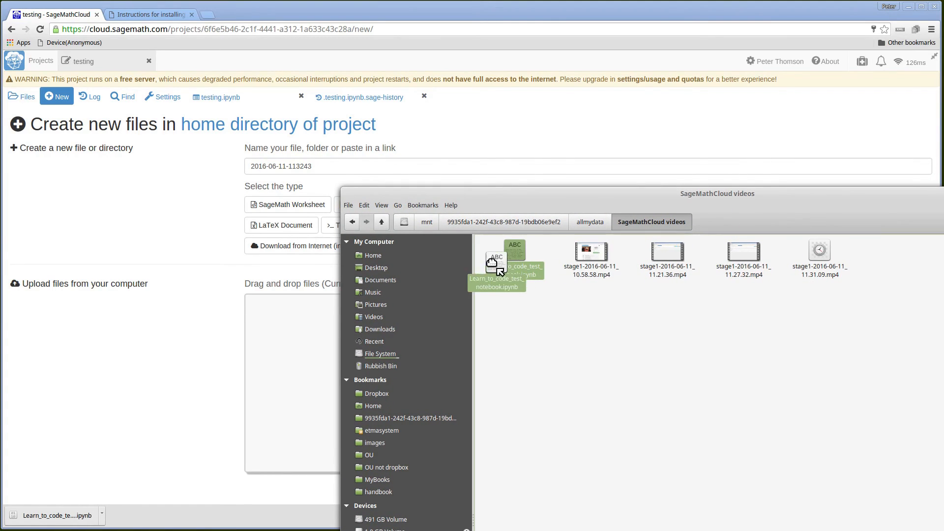
Drop Learn_to_code_test_notebook.ipynb onto the upload area to add it to the project.
{"action": "left_click_drag", "start_coordinate": [506, 259], "coordinate": [293, 347]}
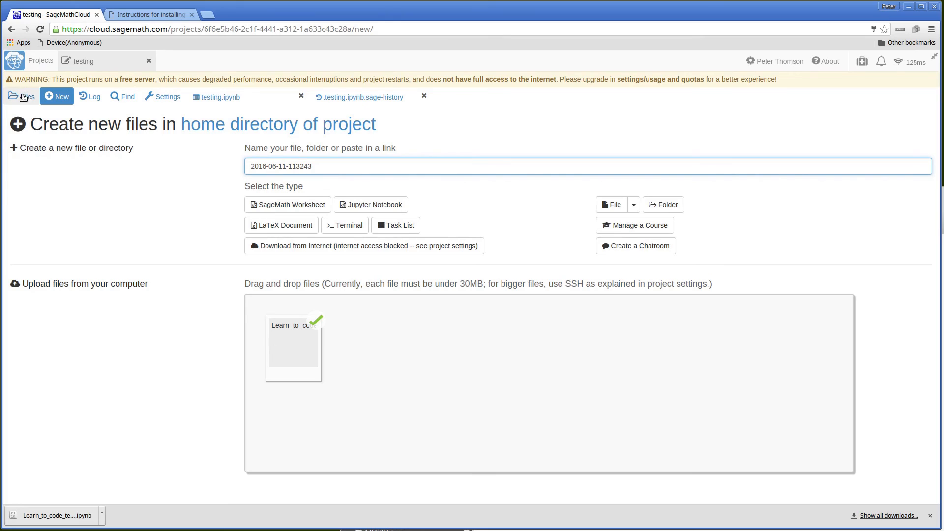
Open Learn_to_code_test_notebook.ipynb from the project's Files list.
{"action": "left_click", "coordinate": [21, 97]}
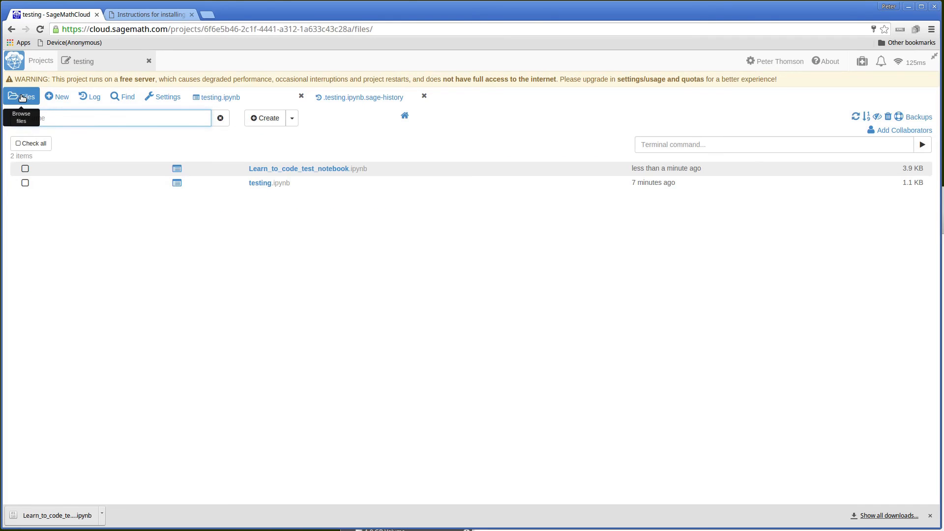
{"action": "mouse_move", "coordinate": [249, 200]}
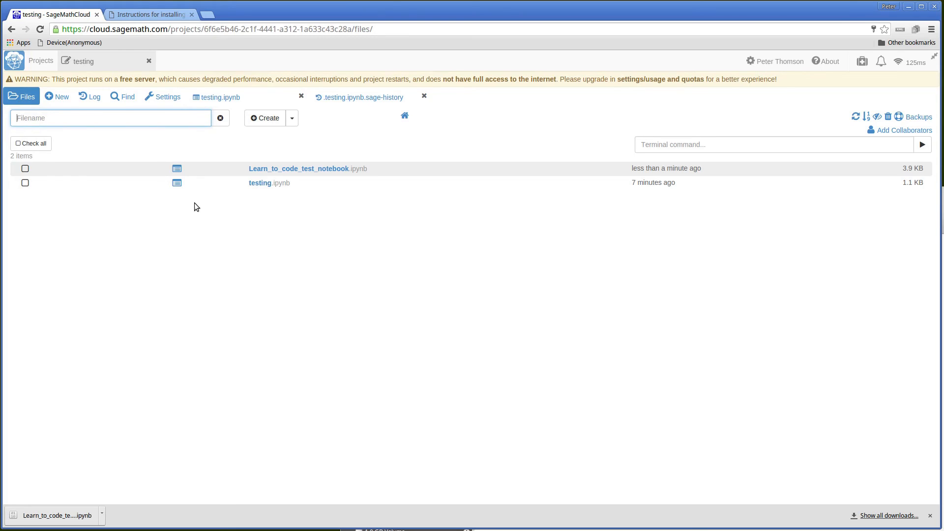
{"action": "mouse_move", "coordinate": [285, 168]}
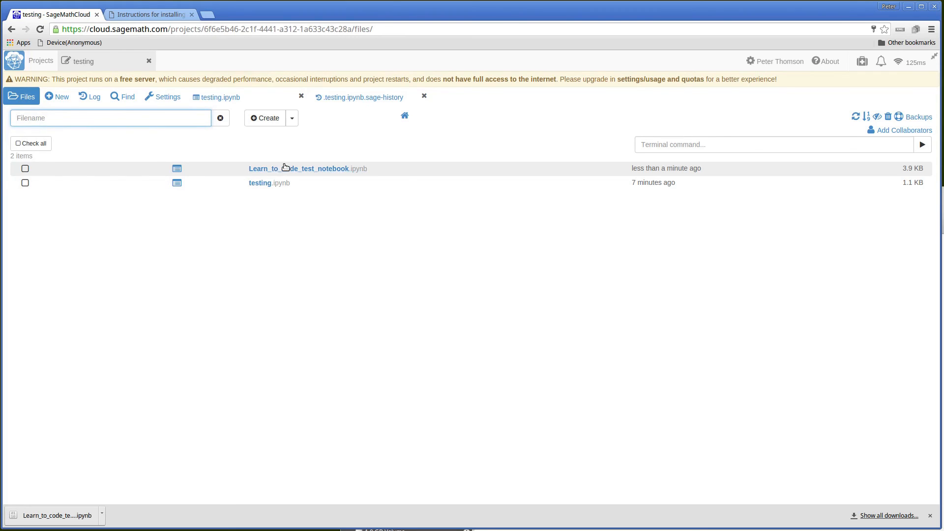
{"action": "left_click", "coordinate": [307, 168]}
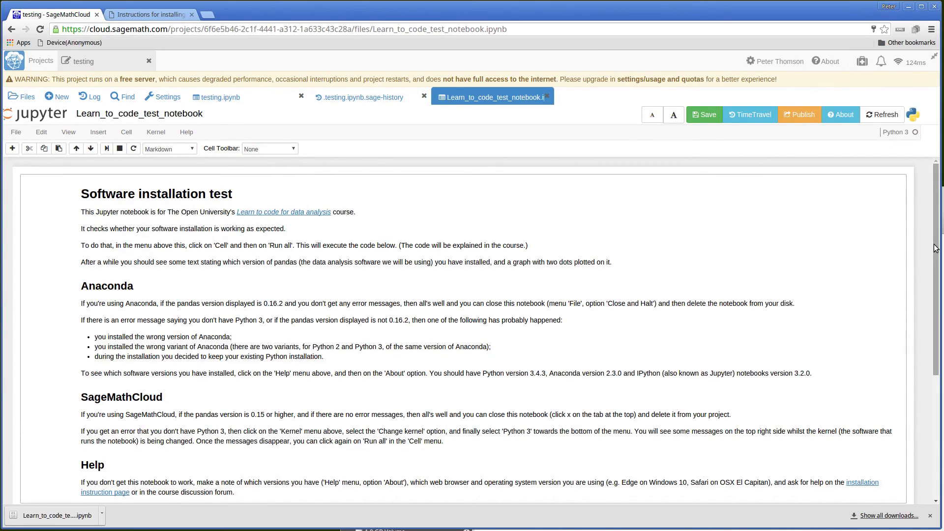
{"action": "scroll", "scroll_direction": "down", "scroll_amount": 3}
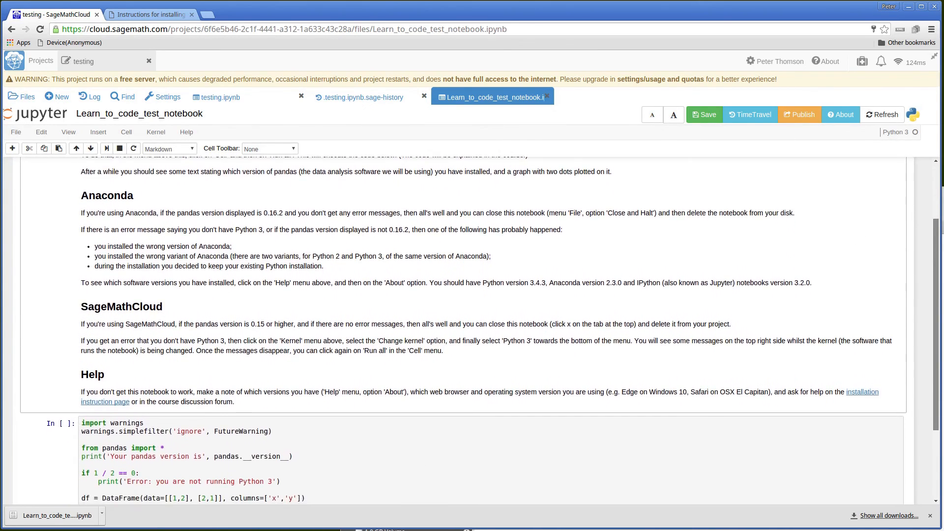
{"action": "scroll", "scroll_direction": "down", "scroll_amount": 3}
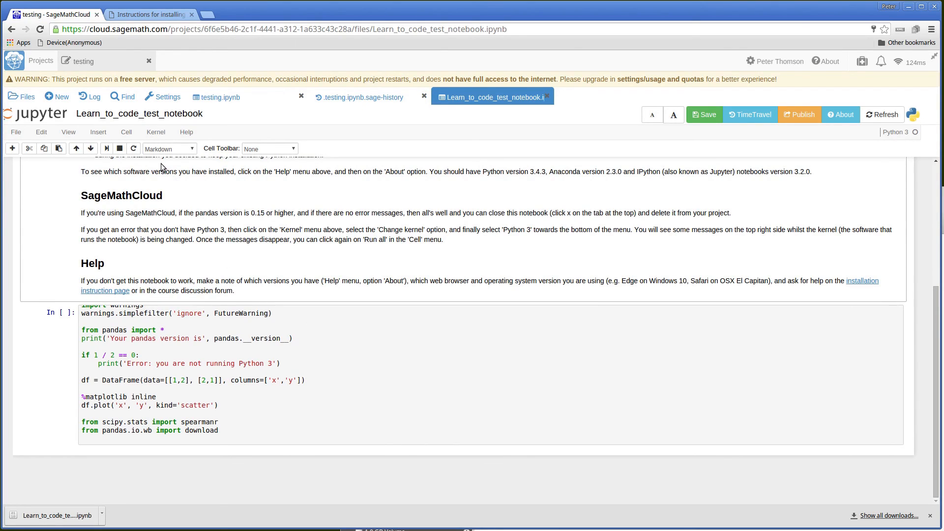
{"action": "mouse_move", "coordinate": [91, 148]}
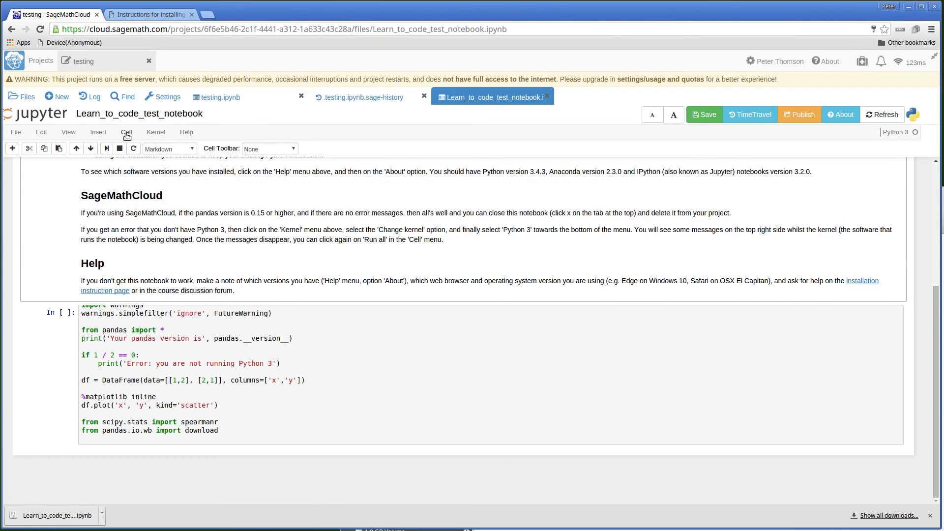
Run all cells so the notebook prints pandas version 0.15.0 and the two-dot scatter plot.
{"action": "left_click", "coordinate": [127, 132]}
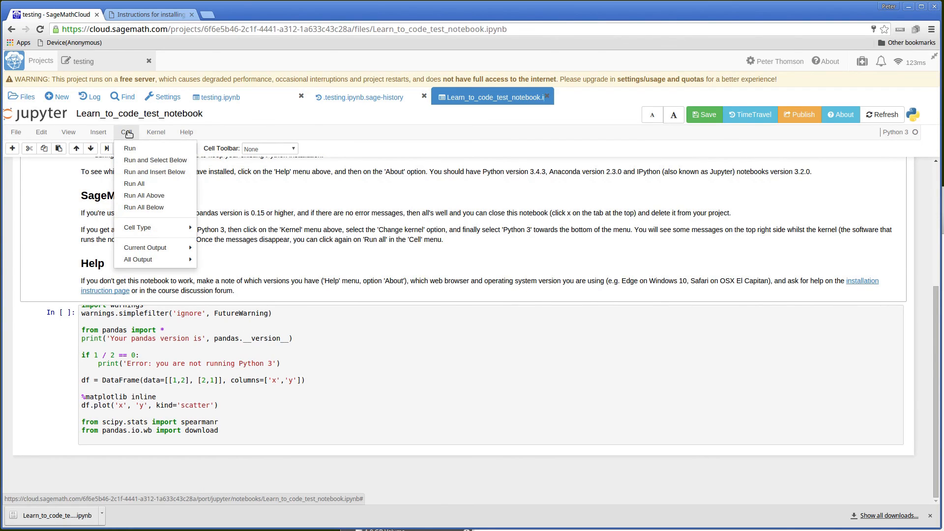
{"action": "left_click", "coordinate": [134, 184]}
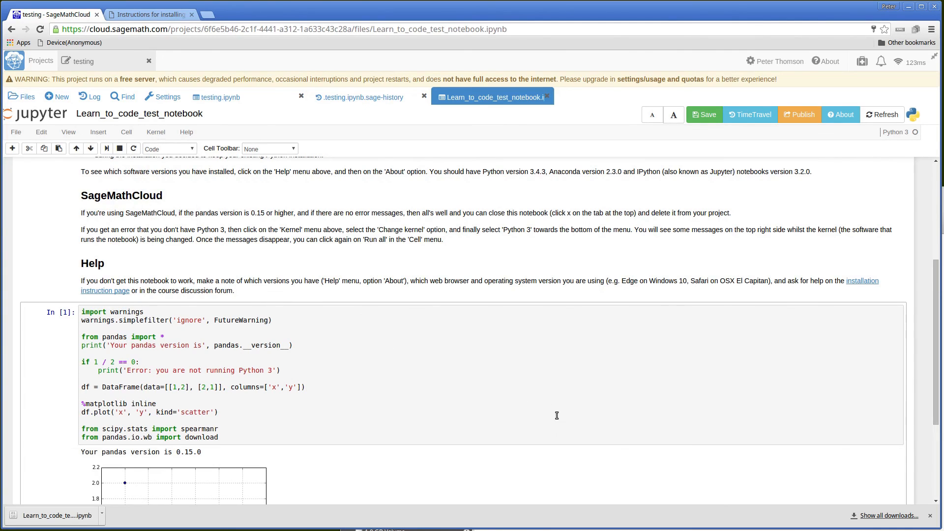
{"action": "mouse_move", "coordinate": [937, 271]}
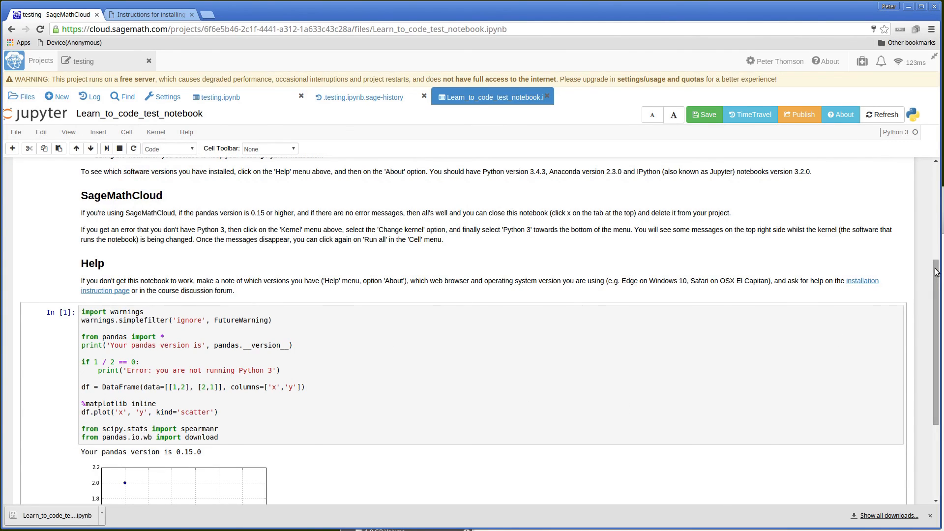
{"action": "scroll", "scroll_direction": "down", "scroll_amount": 3}
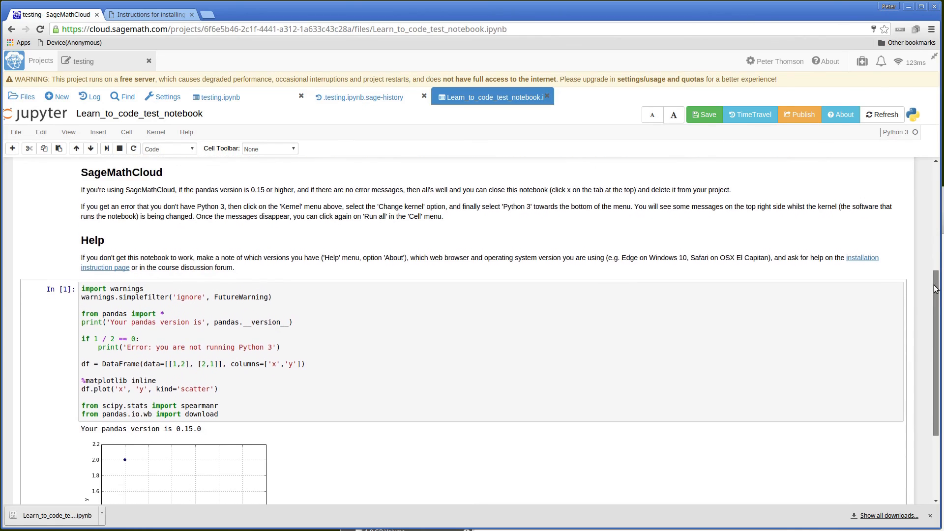
{"action": "scroll", "scroll_direction": "down", "scroll_amount": 3}
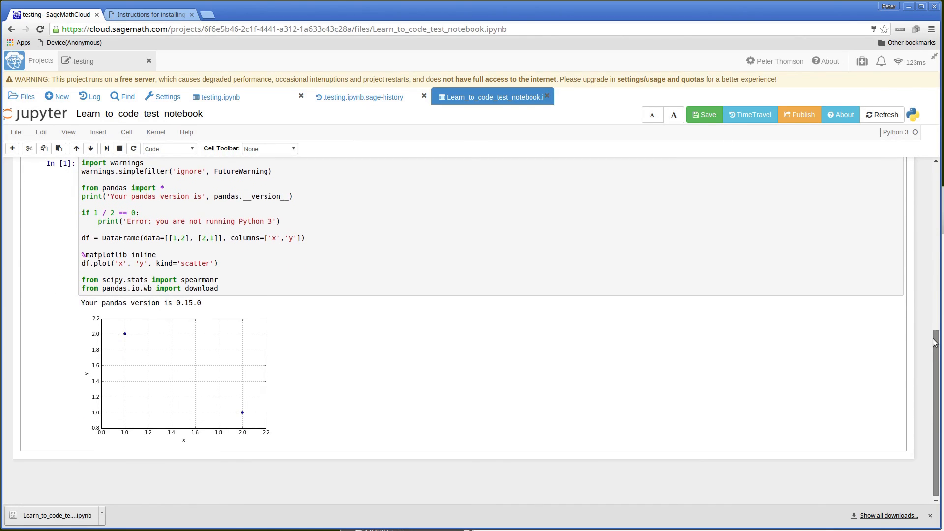
{"action": "left_click", "coordinate": [704, 115]}
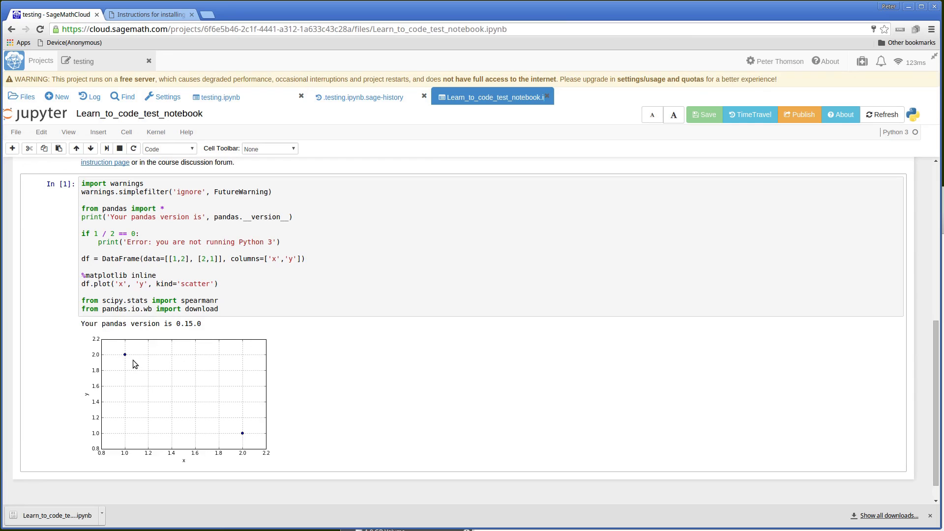
{"action": "mouse_move", "coordinate": [242, 445]}
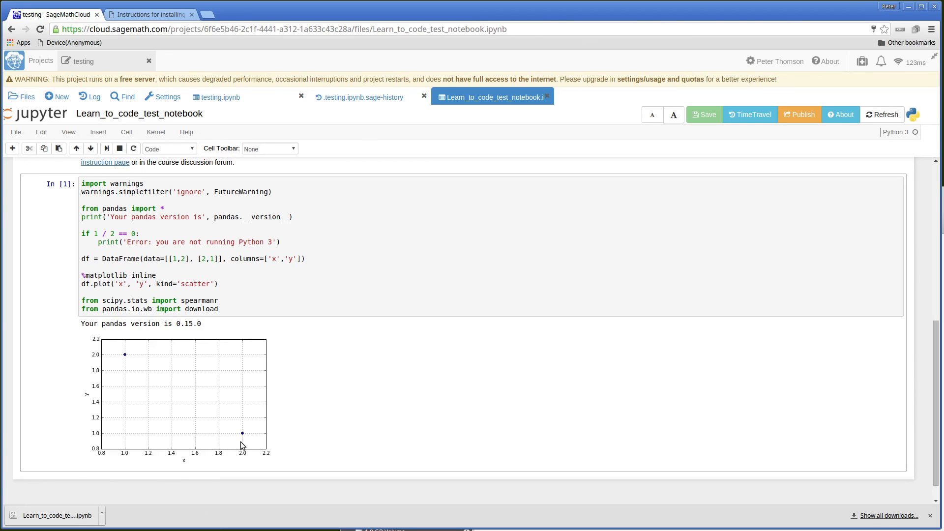
{"action": "mouse_move", "coordinate": [371, 414]}
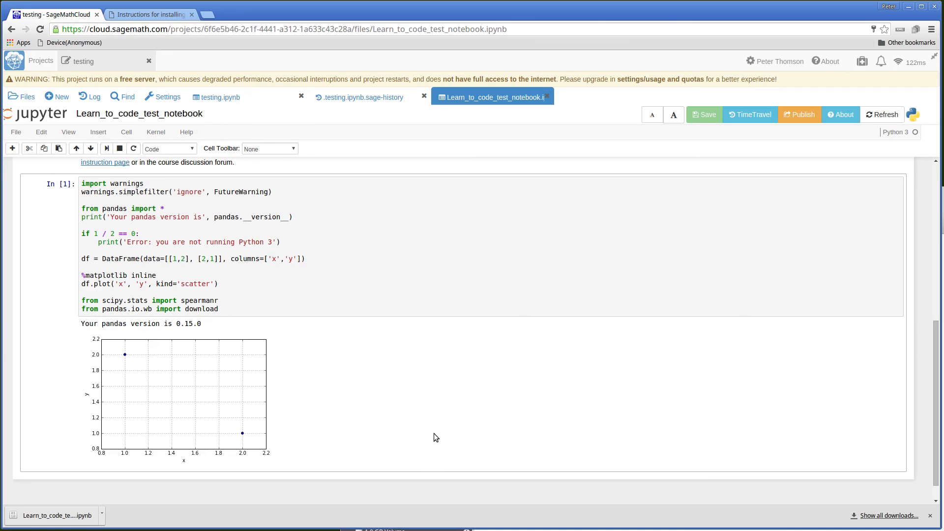
{"action": "mouse_move", "coordinate": [856, 144]}
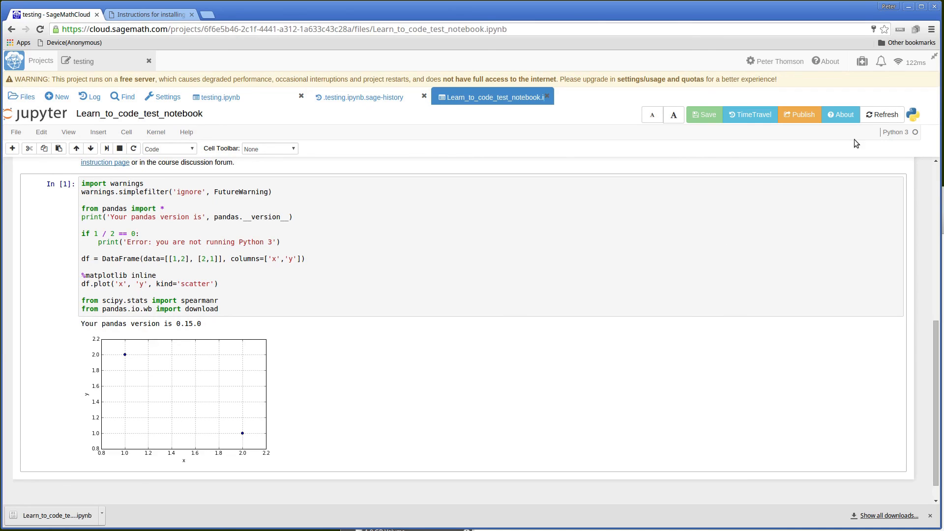